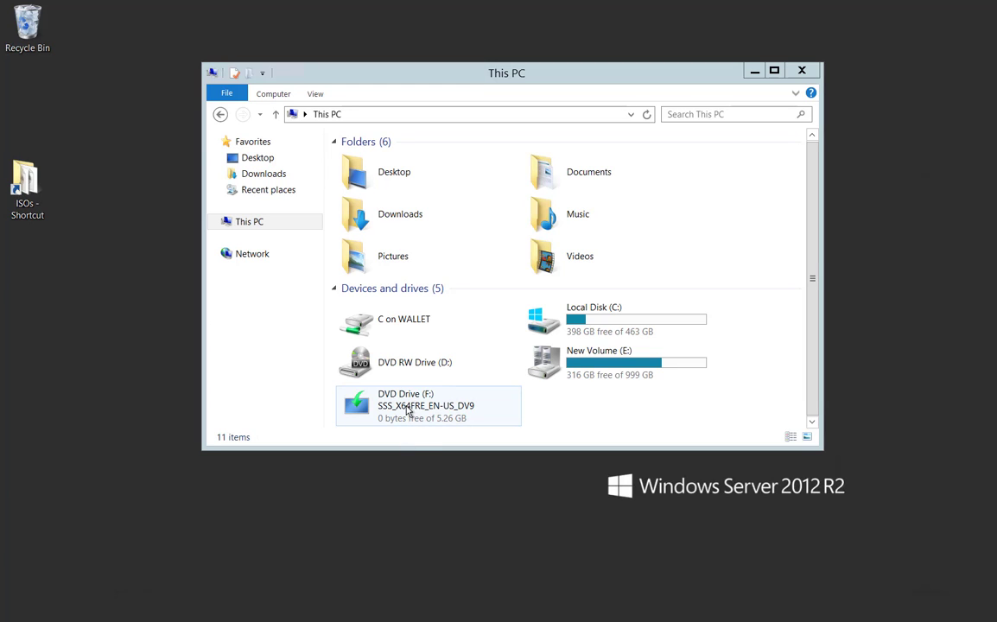
# Launch setup.exe from the Windows Server 2016 DVD Drive (F:).
pyautogui.doubleClick(404, 404)
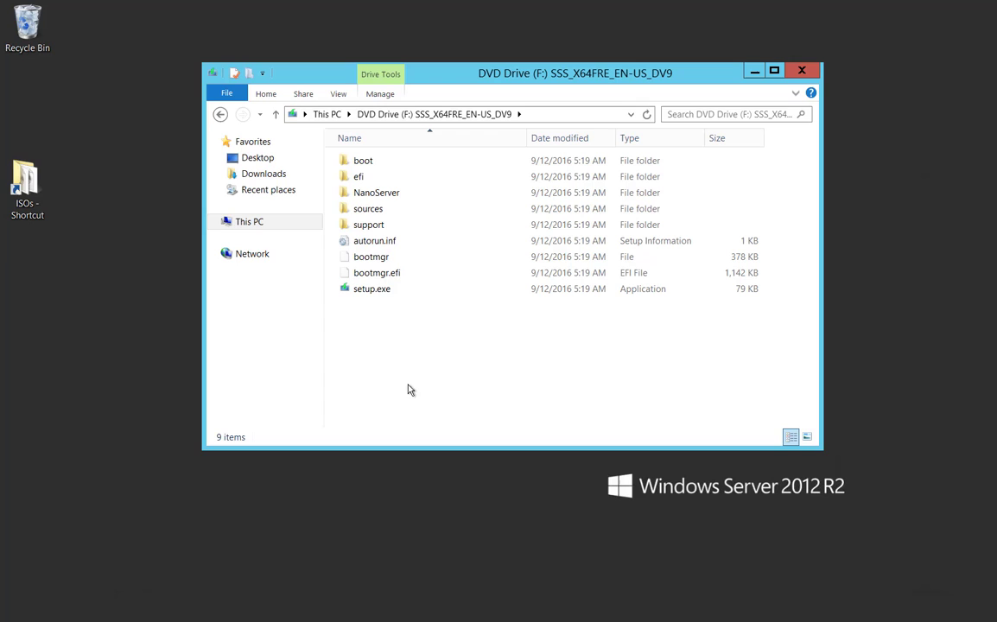
pyautogui.click(372, 287)
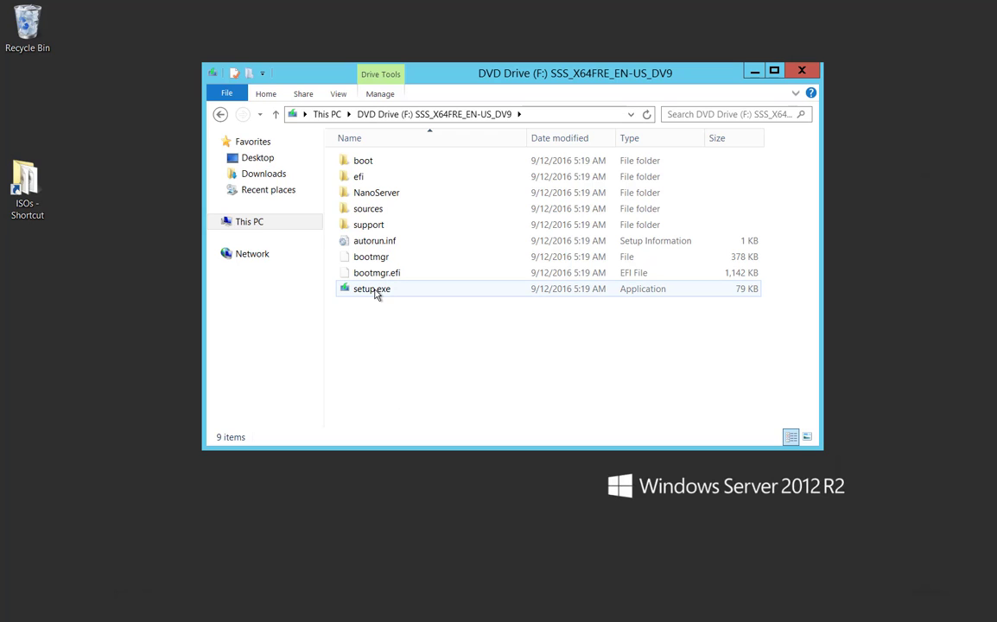
pyautogui.click(371, 288)
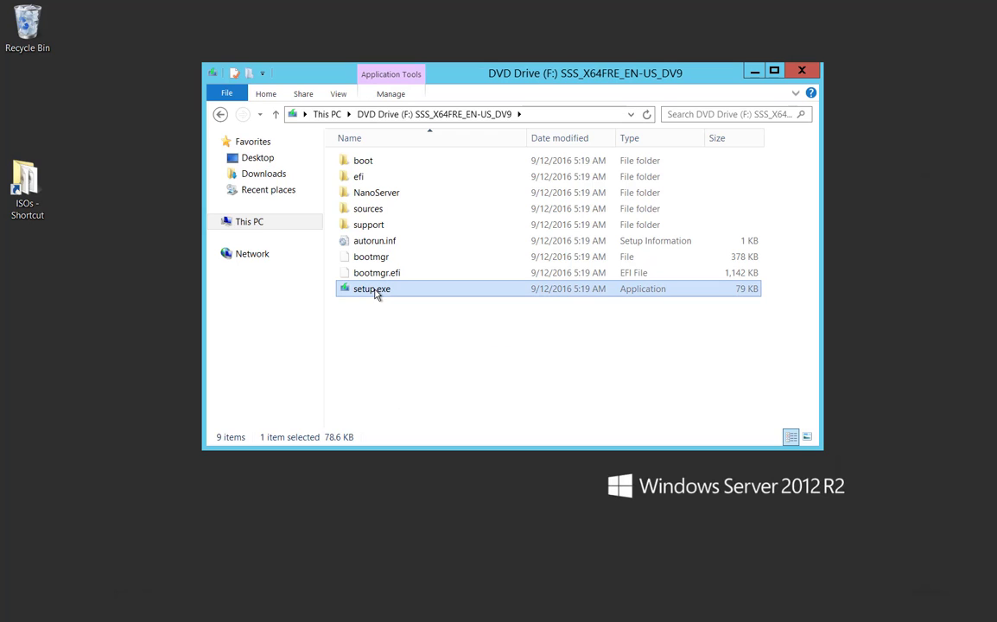
pyautogui.doubleClick(371, 287)
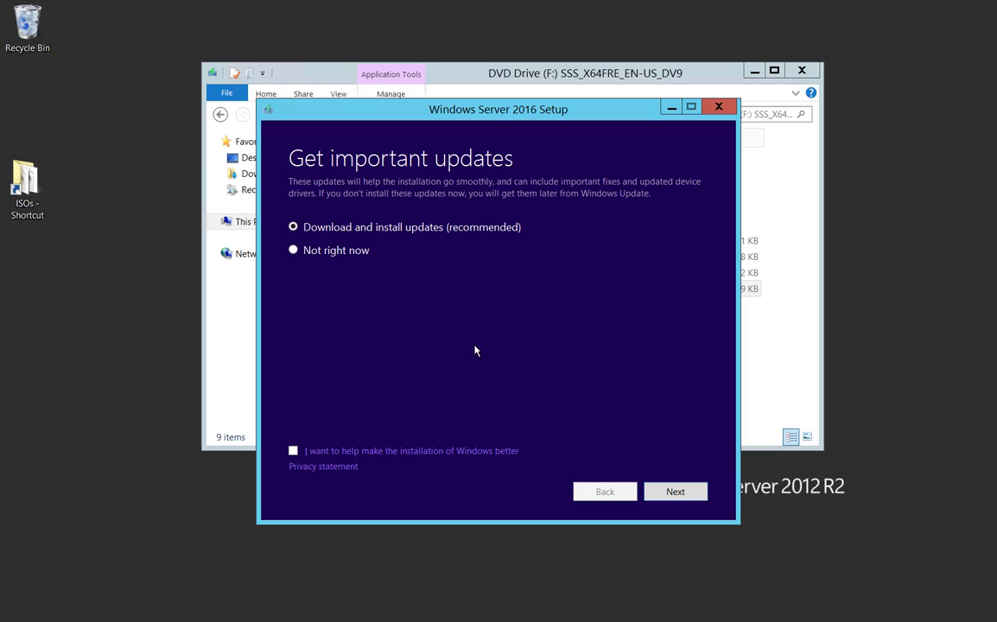
pyautogui.moveTo(494, 351)
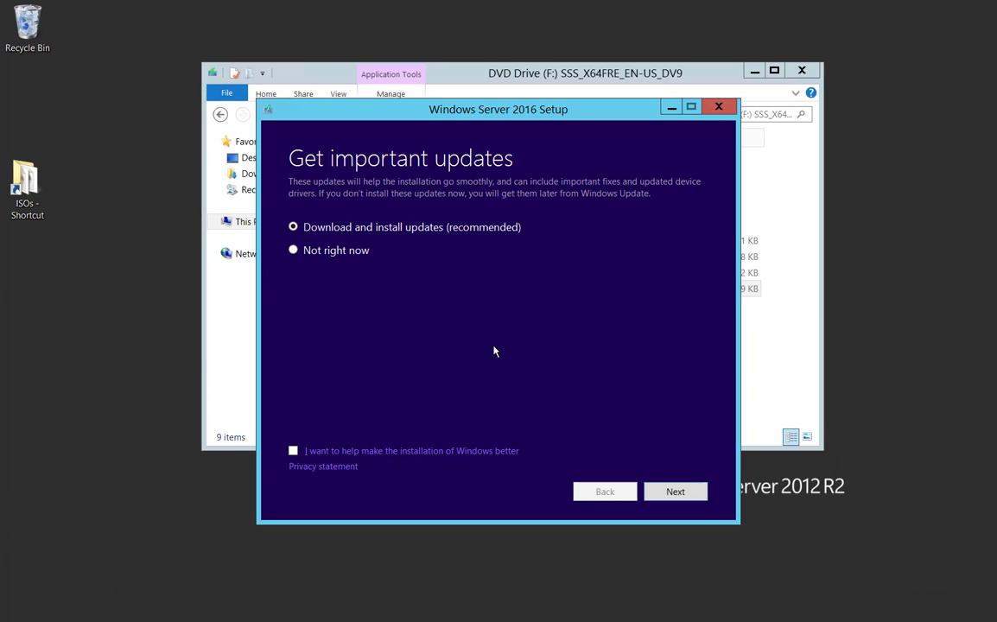
pyautogui.moveTo(676, 491)
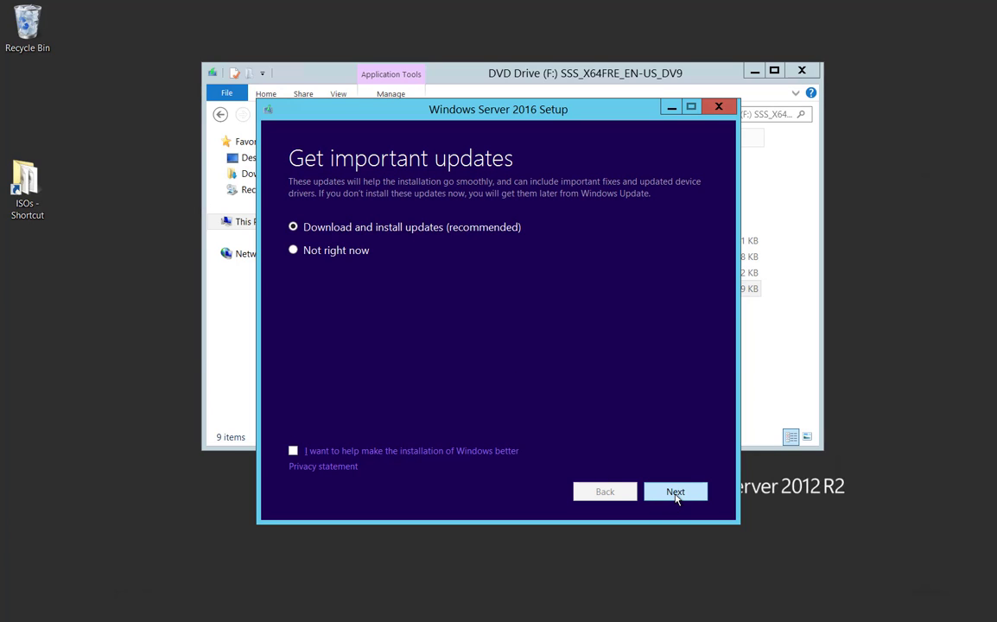
# Continue with 'Download and install updates (recommended)' so setup checks for updates.
pyautogui.click(675, 491)
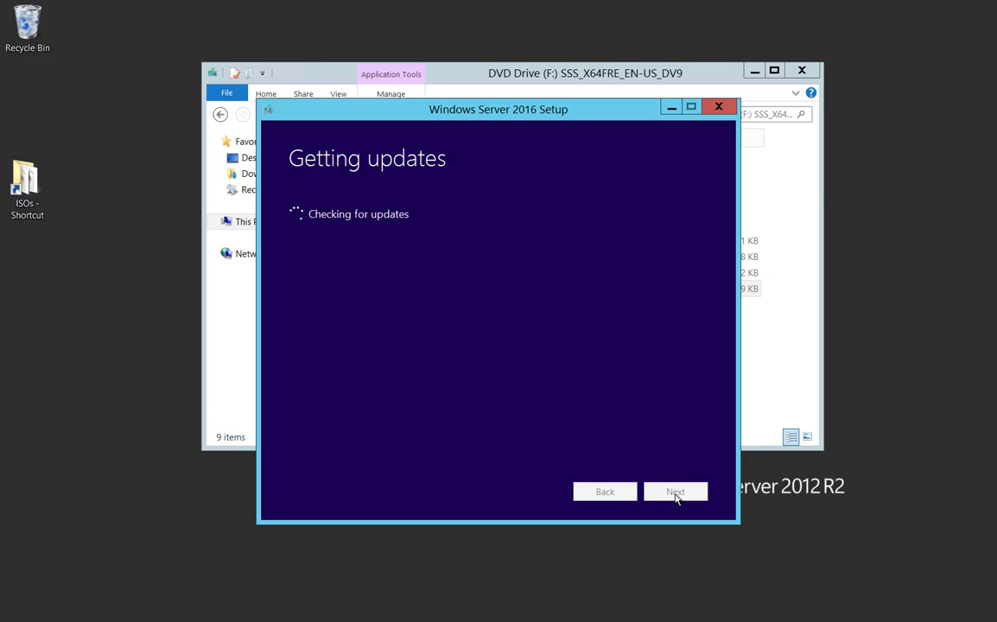
pyautogui.moveTo(605, 415)
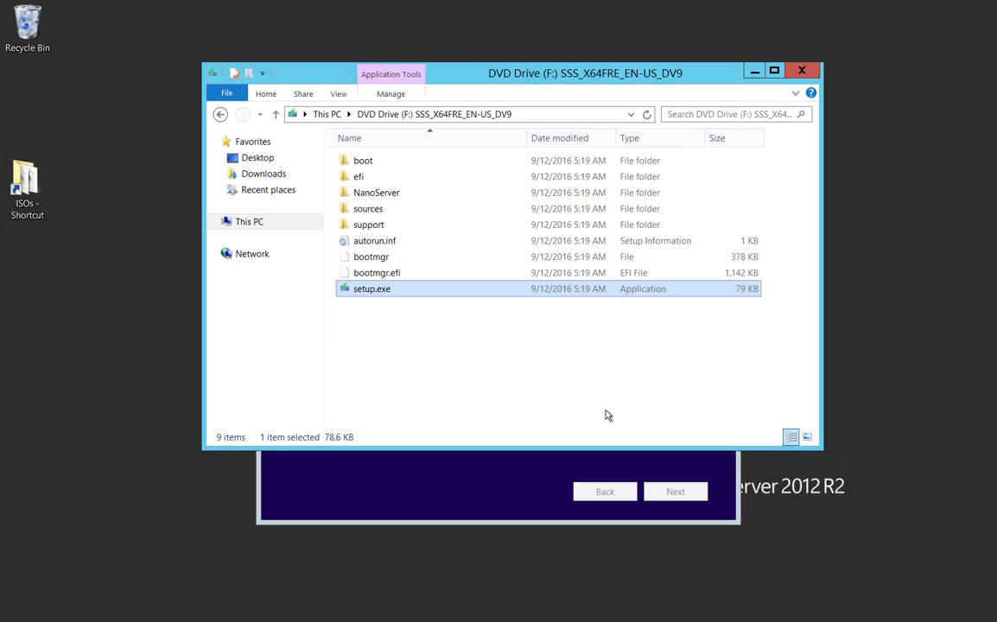
# Bring the Setup window back to the front and reach the Product key page.
pyautogui.doubleClick(372, 287)
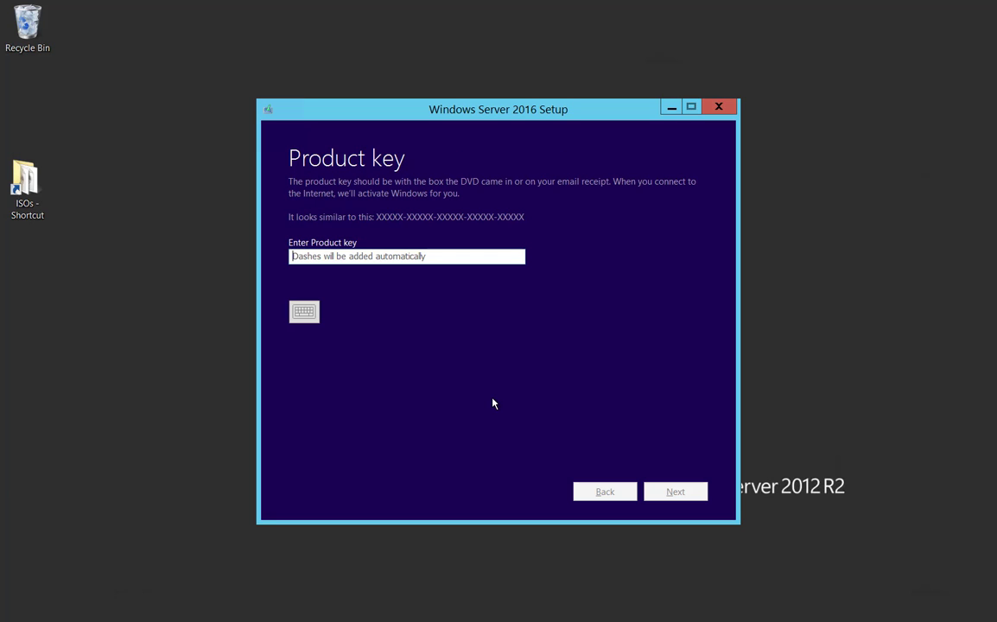
pyautogui.moveTo(432, 427)
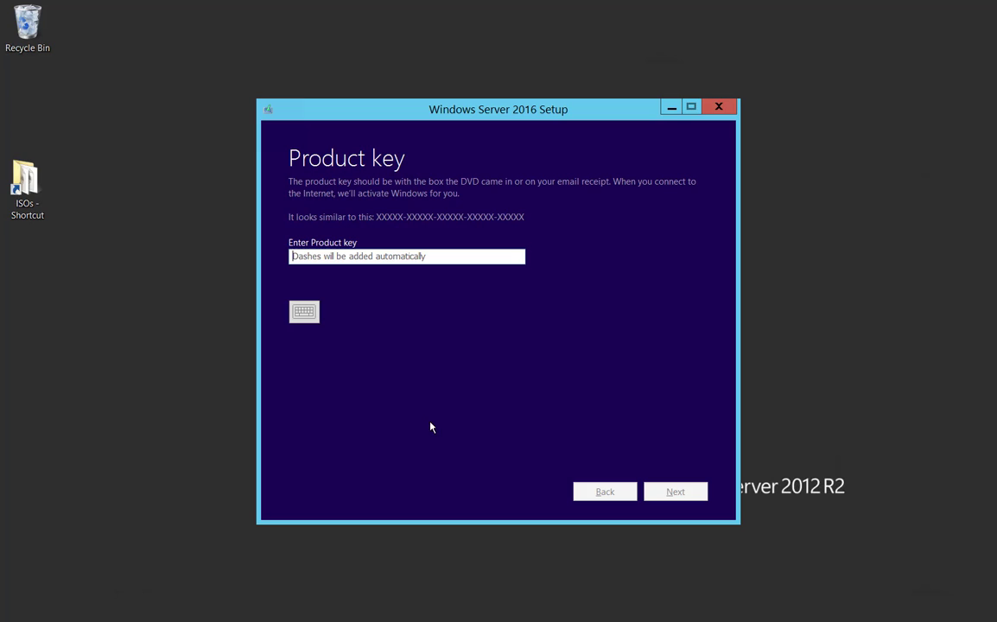
pyautogui.moveTo(421, 446)
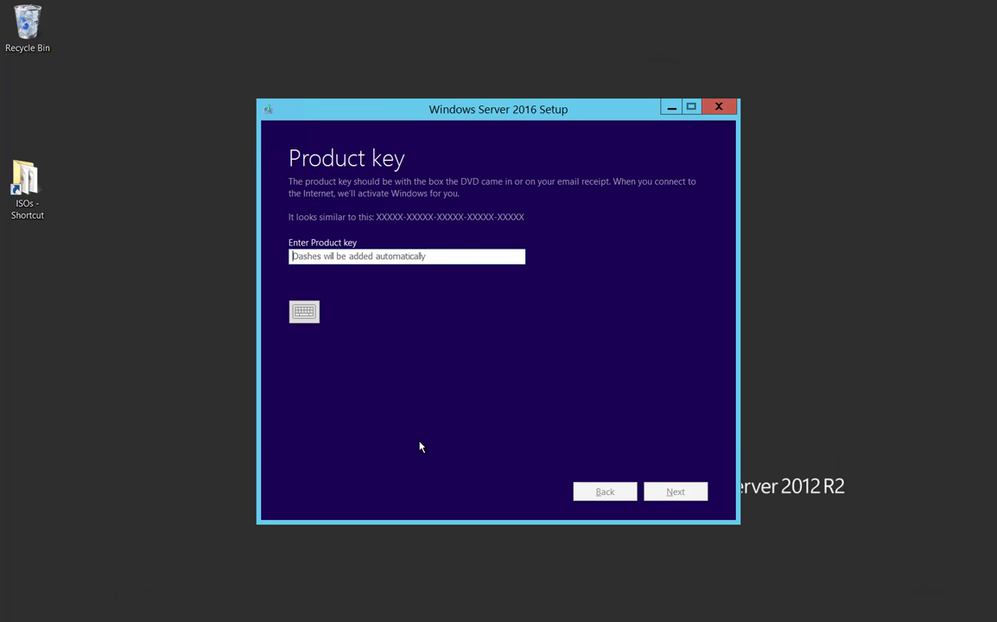
# Skip the product key and select Windows Server 2016 Standard (Desktop Experience) as the edition.
pyautogui.click(674, 491)
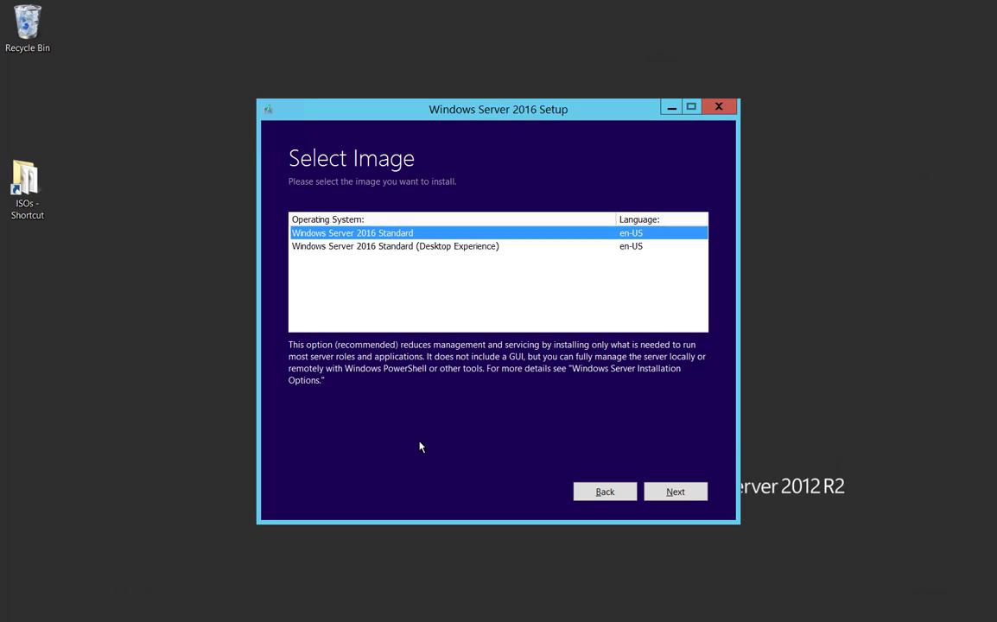
pyautogui.moveTo(448, 253)
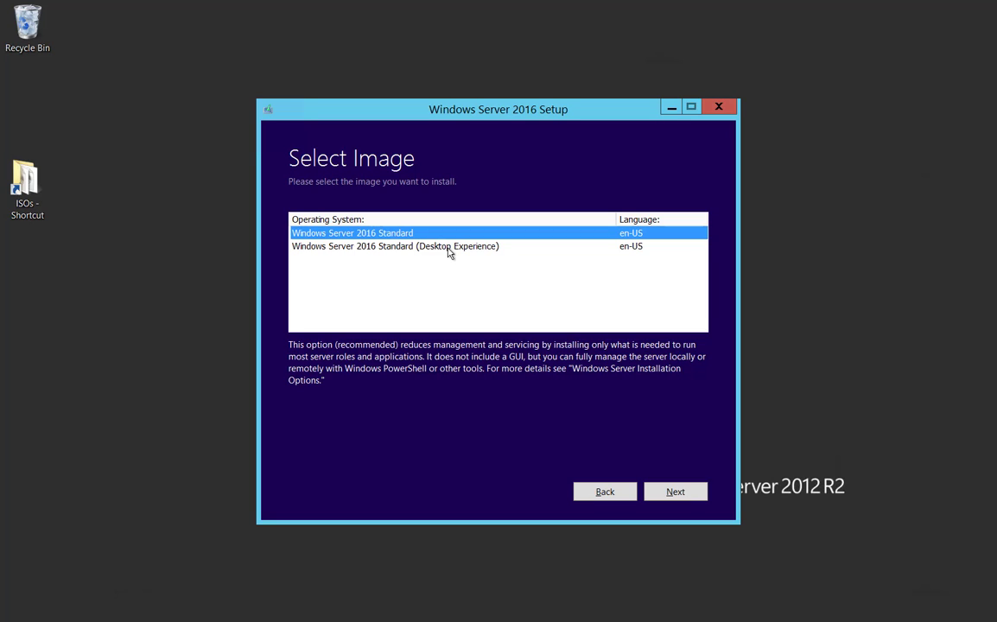
pyautogui.click(394, 245)
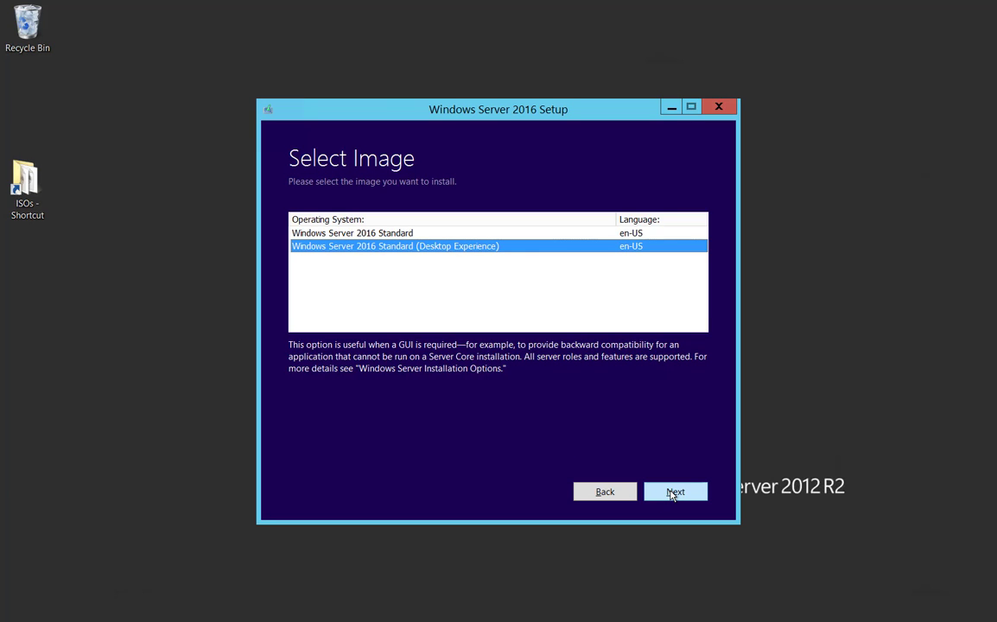
pyautogui.click(676, 491)
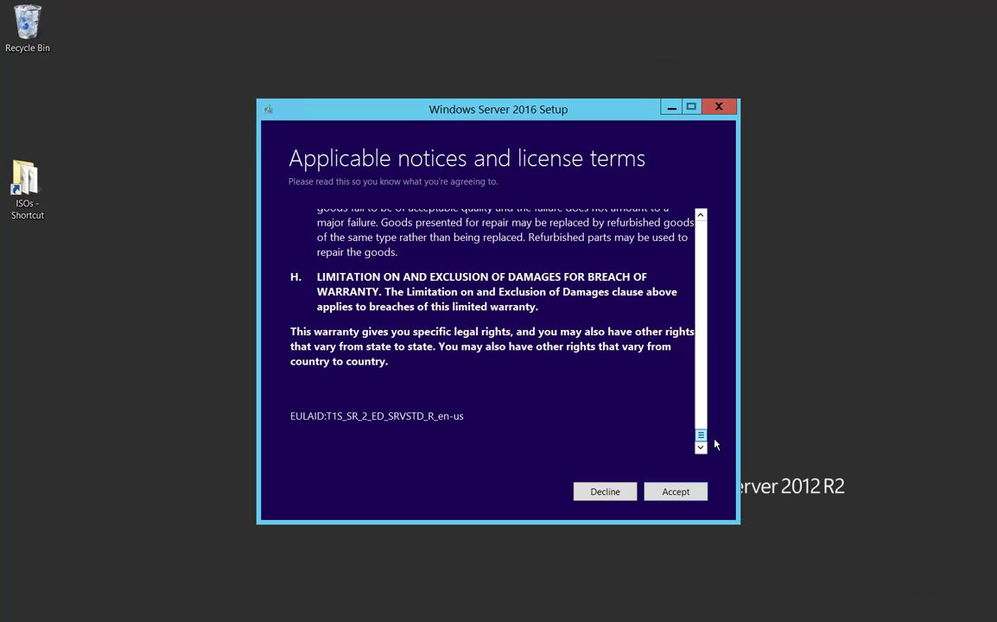
# Accept the license terms and reach the 'Choose what to keep' page.
pyautogui.click(675, 490)
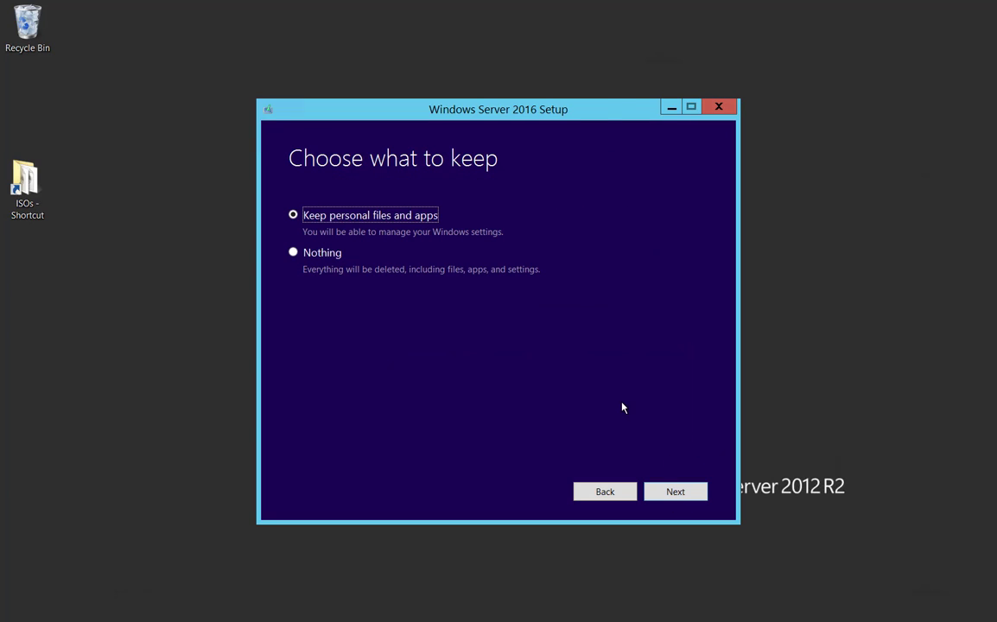
pyautogui.moveTo(448, 391)
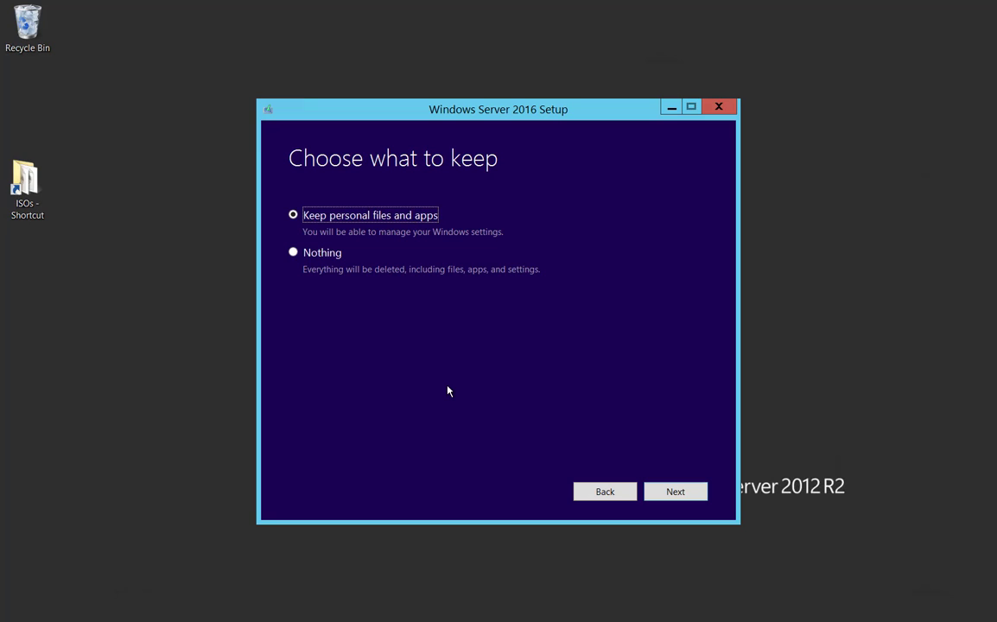
pyautogui.moveTo(446, 387)
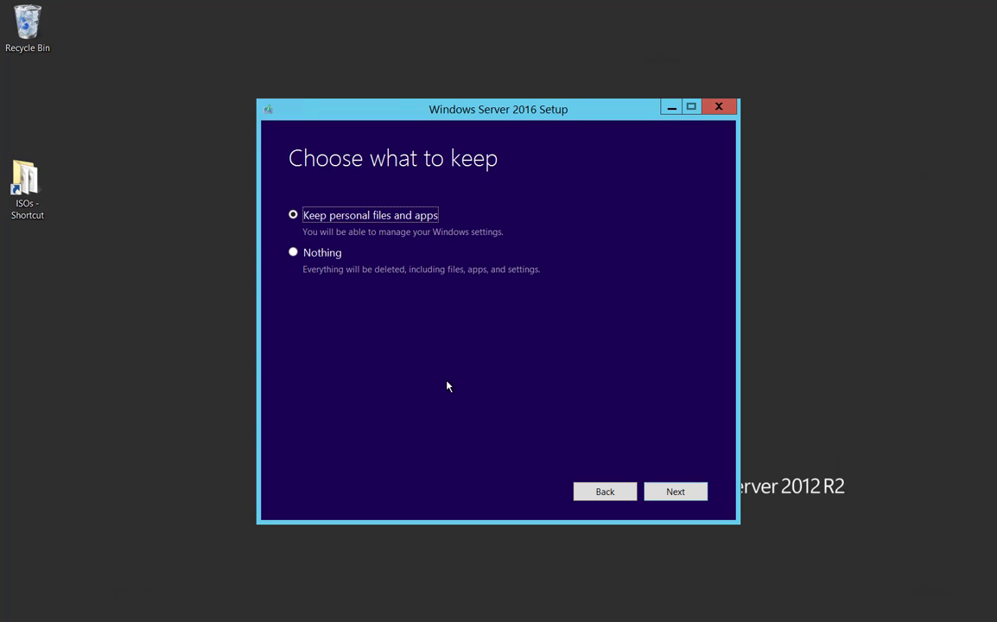
pyautogui.moveTo(654, 446)
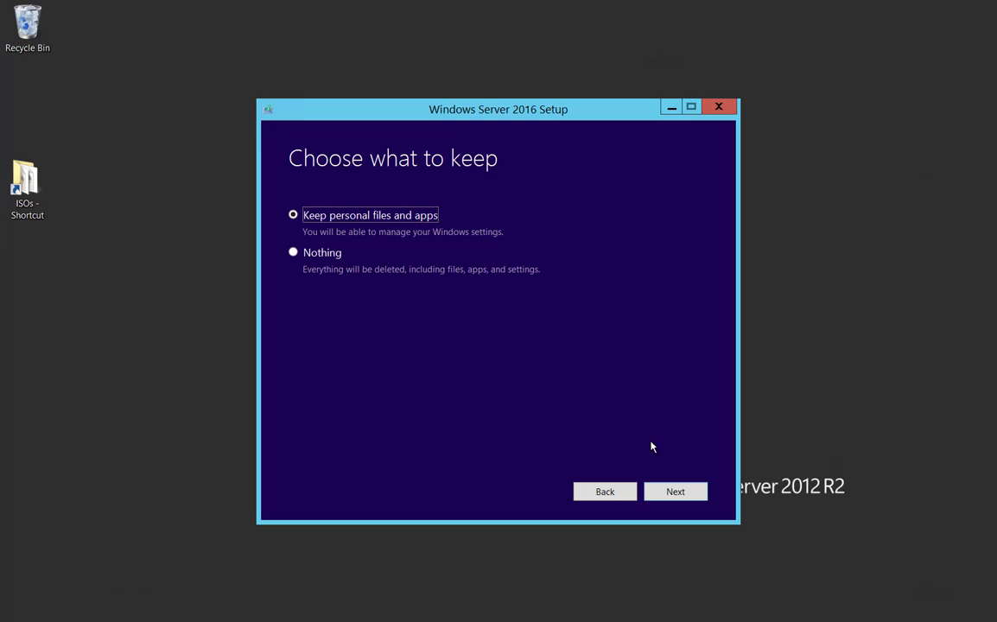
pyautogui.moveTo(688, 449)
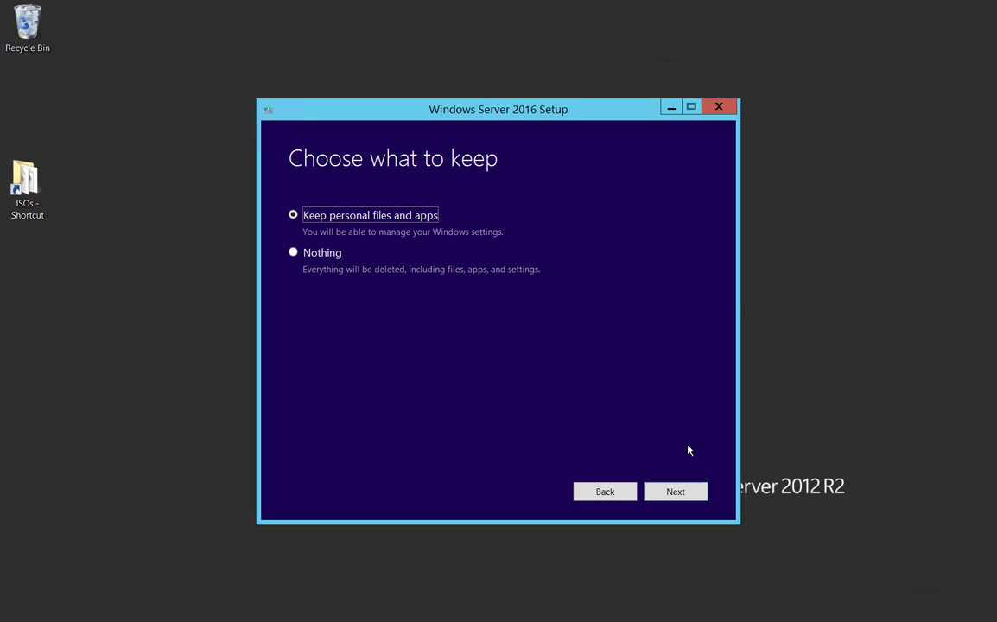
pyautogui.moveTo(690, 446)
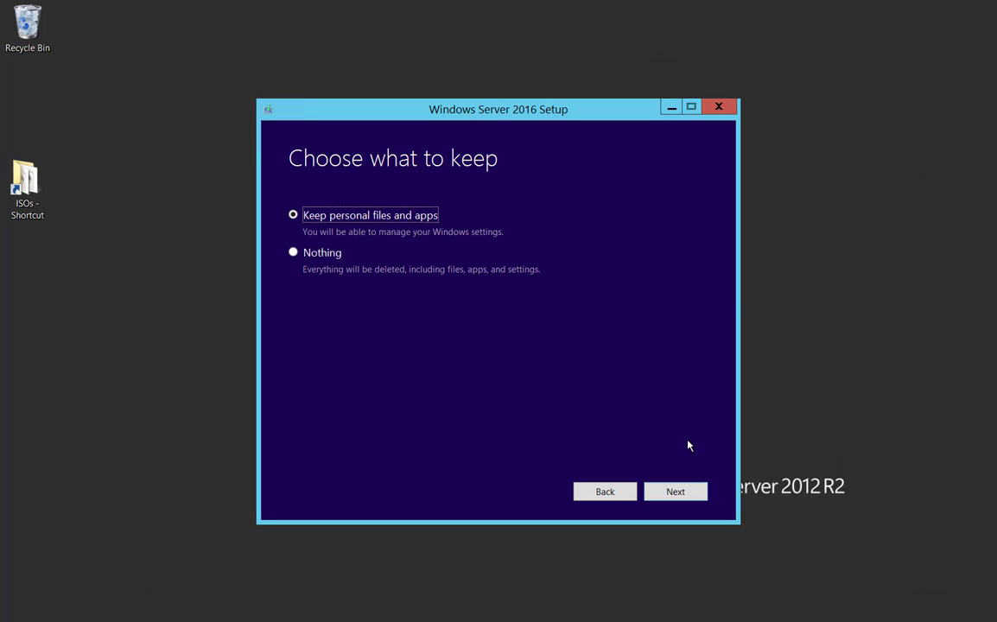
# Continue with 'Keep personal files and apps' and confirm the upgrade-not-recommended warning.
pyautogui.click(674, 491)
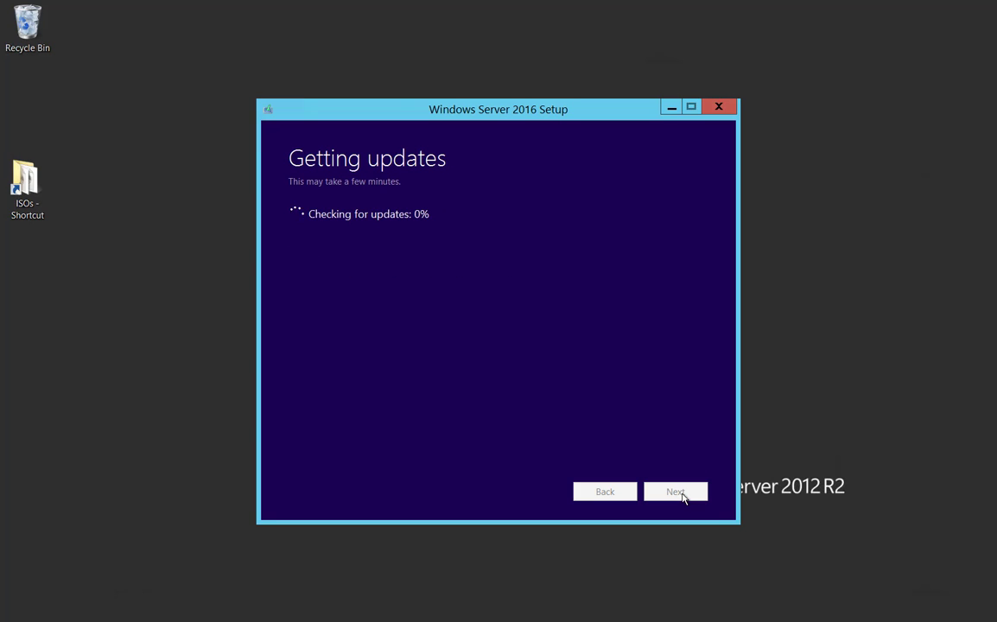
pyautogui.moveTo(661, 405)
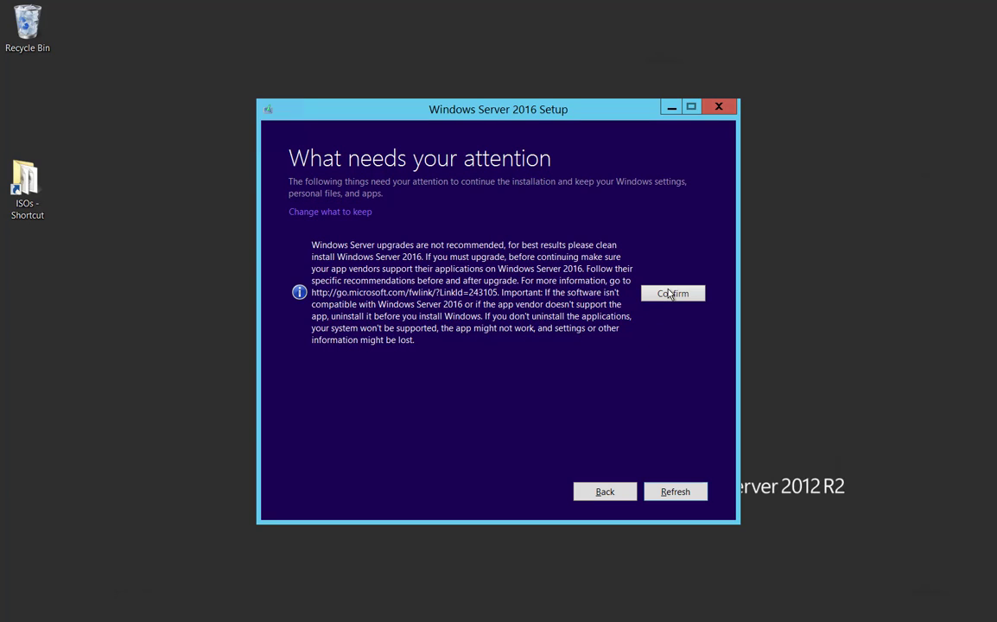
pyautogui.click(672, 294)
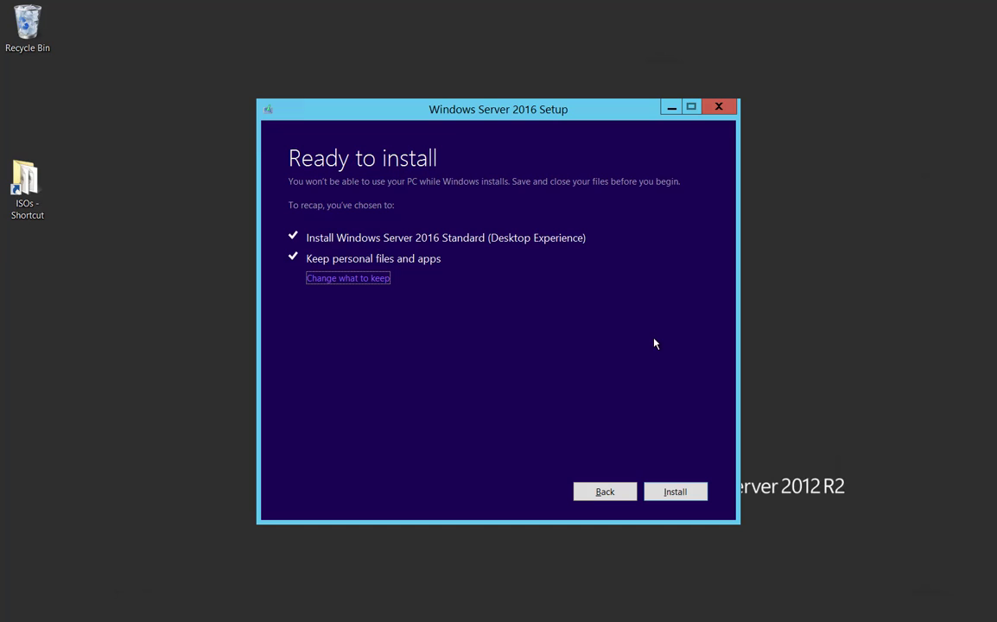
pyautogui.moveTo(394, 316)
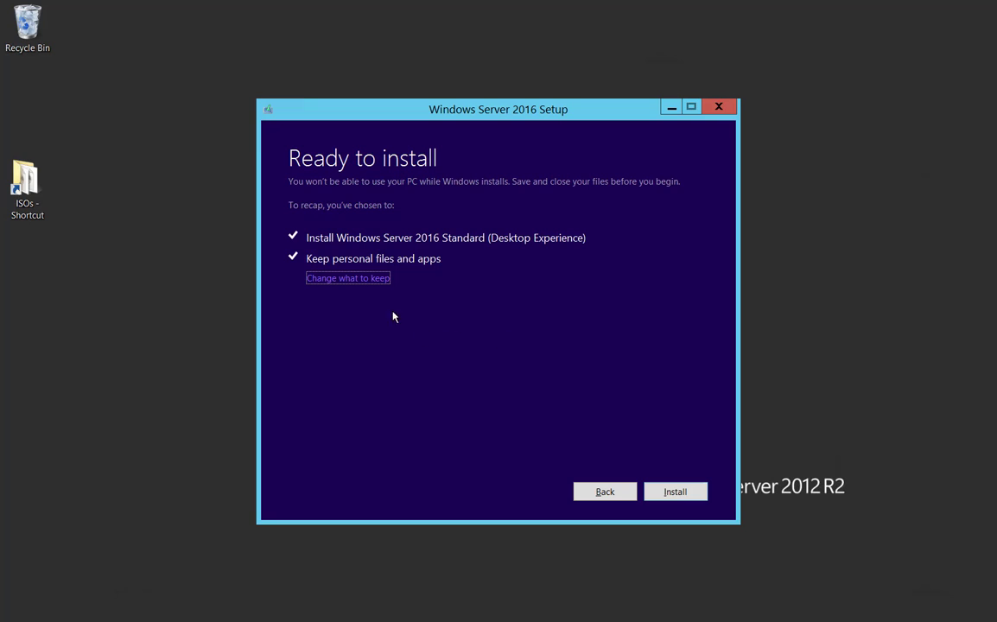
# Revisit 'Change what to keep' and reconfirm keeping personal files and apps.
pyautogui.click(347, 276)
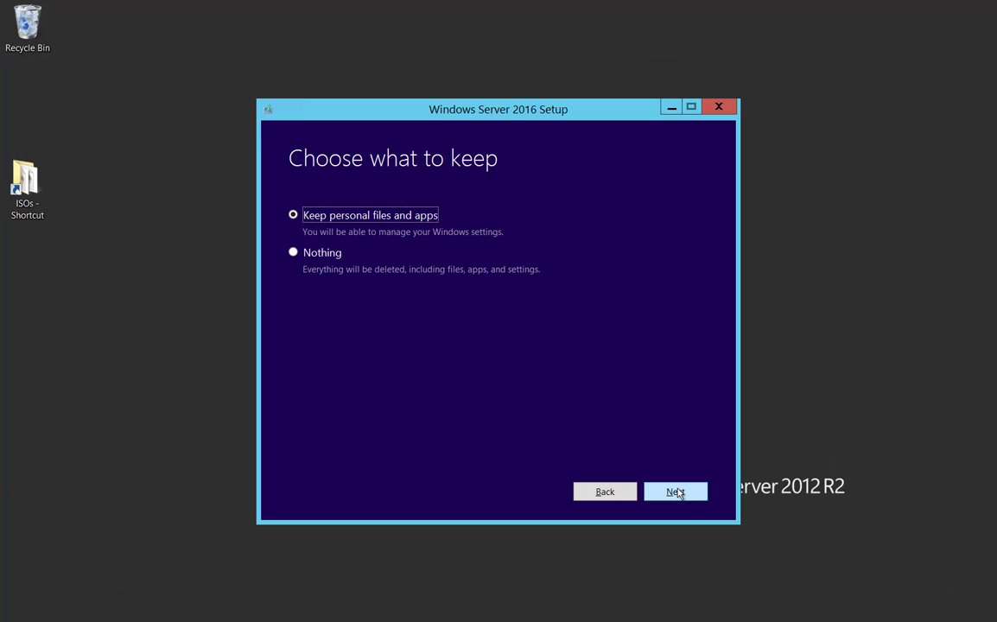
pyautogui.click(675, 491)
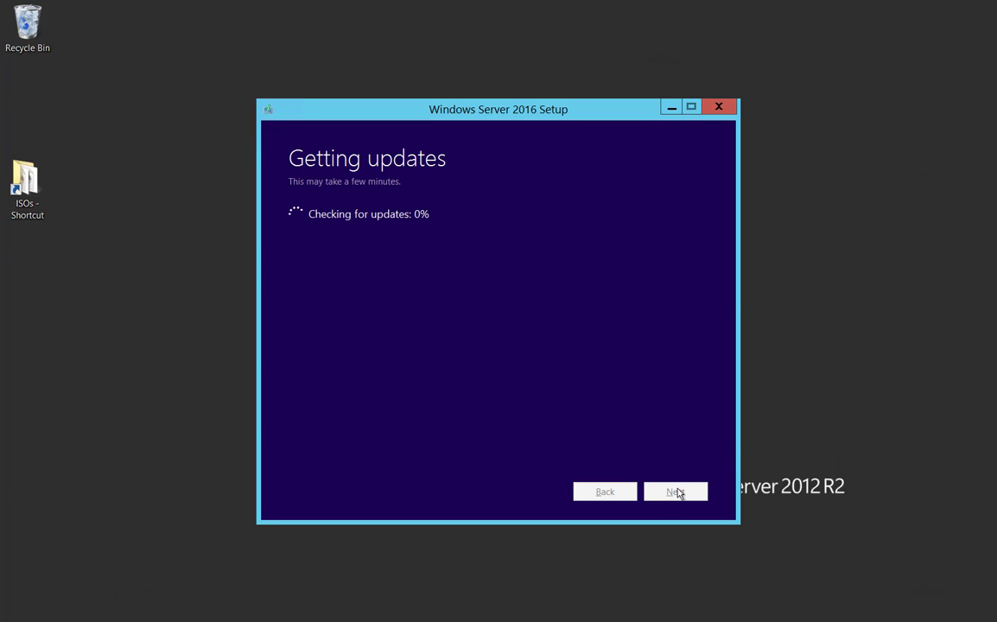
# Begin the in-place upgrade install from the Ready to install page.
pyautogui.click(676, 491)
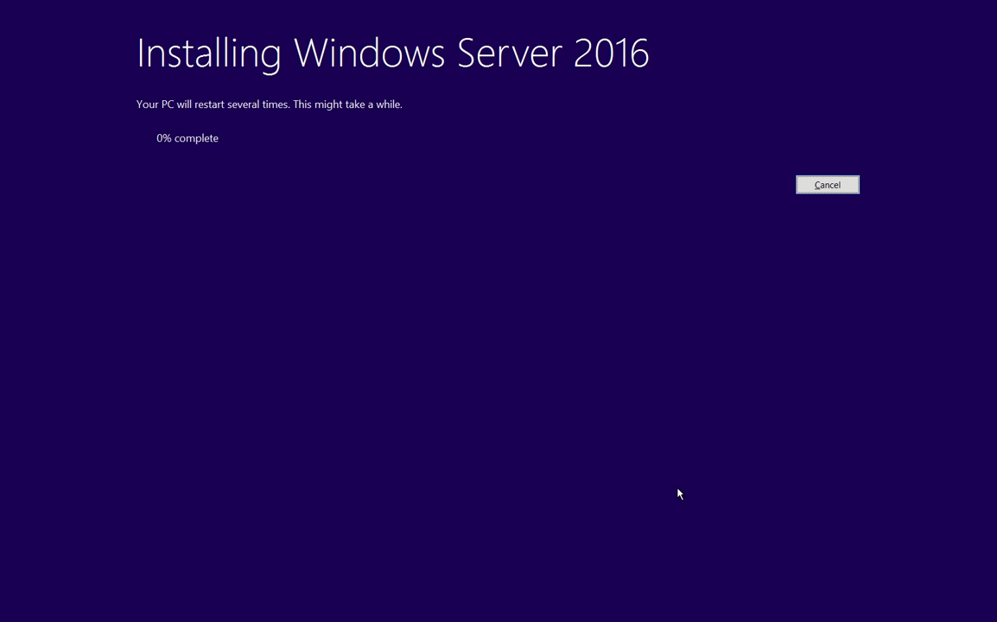
pyautogui.moveTo(598, 471)
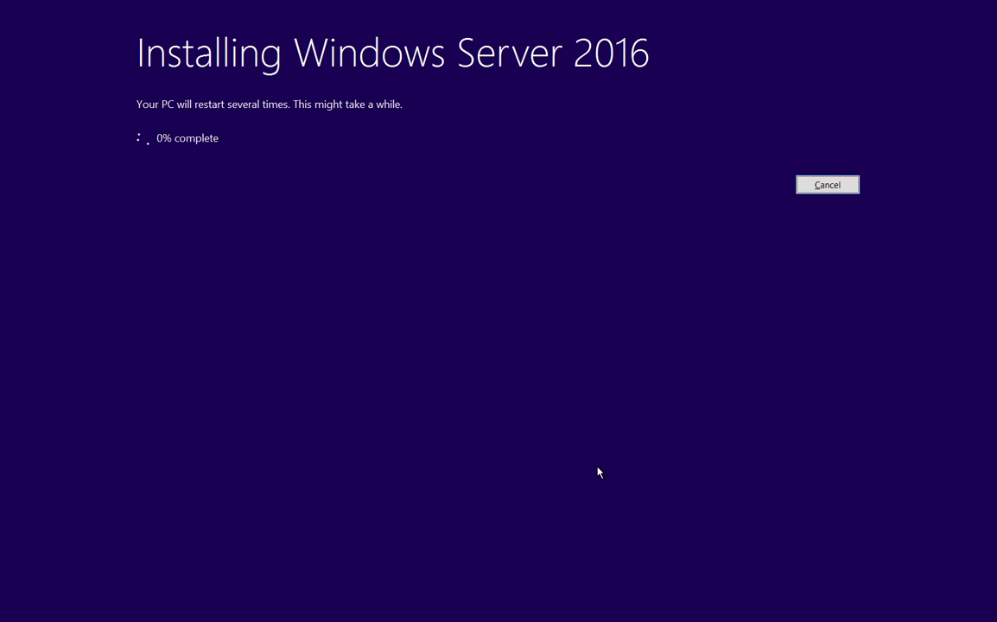
pyautogui.moveTo(619, 467)
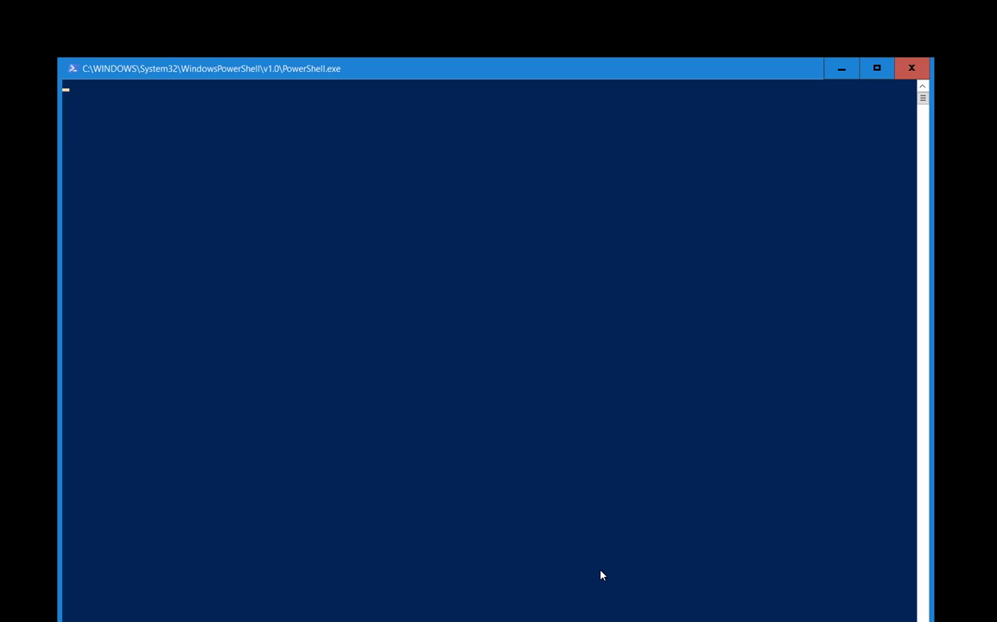
# Dismiss the post-upgrade PowerShell console and let Server Manager load its dashboard.
pyautogui.click(913, 67)
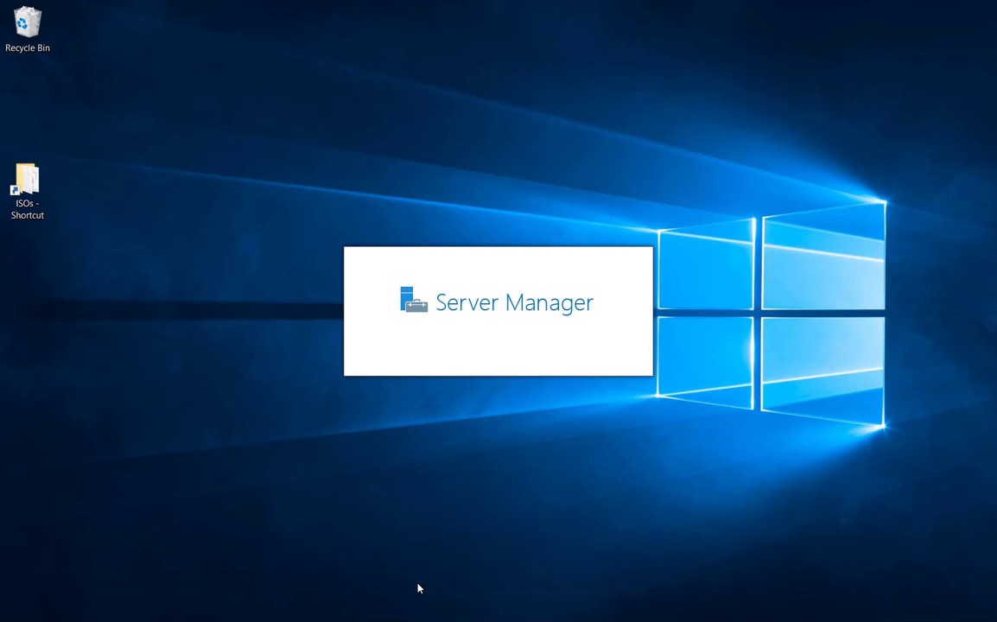
pyautogui.click(498, 312)
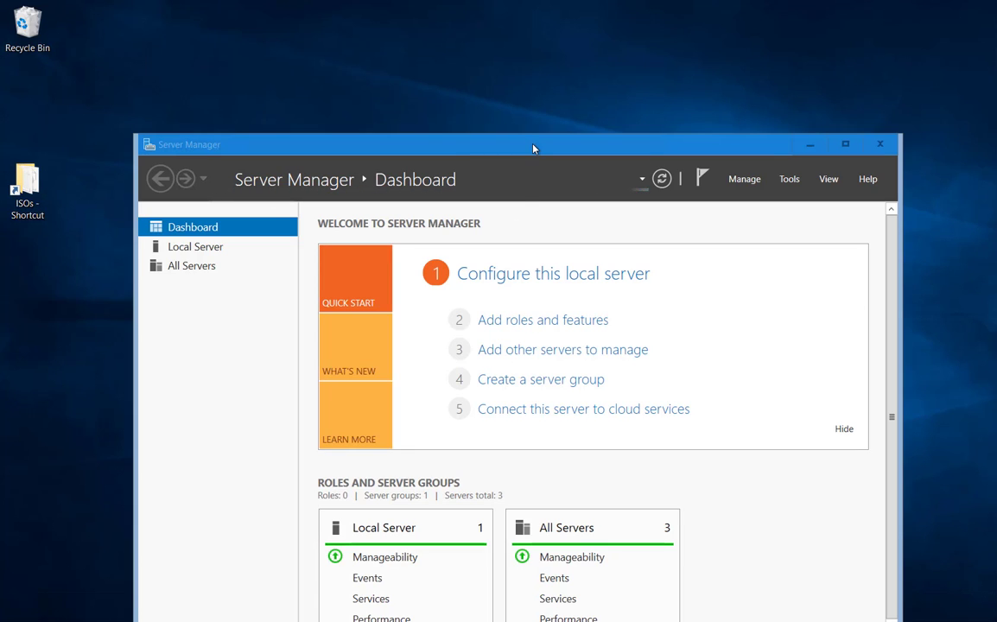
# Maximize the Server Manager window to show the full dashboard.
pyautogui.doubleClick(533, 146)
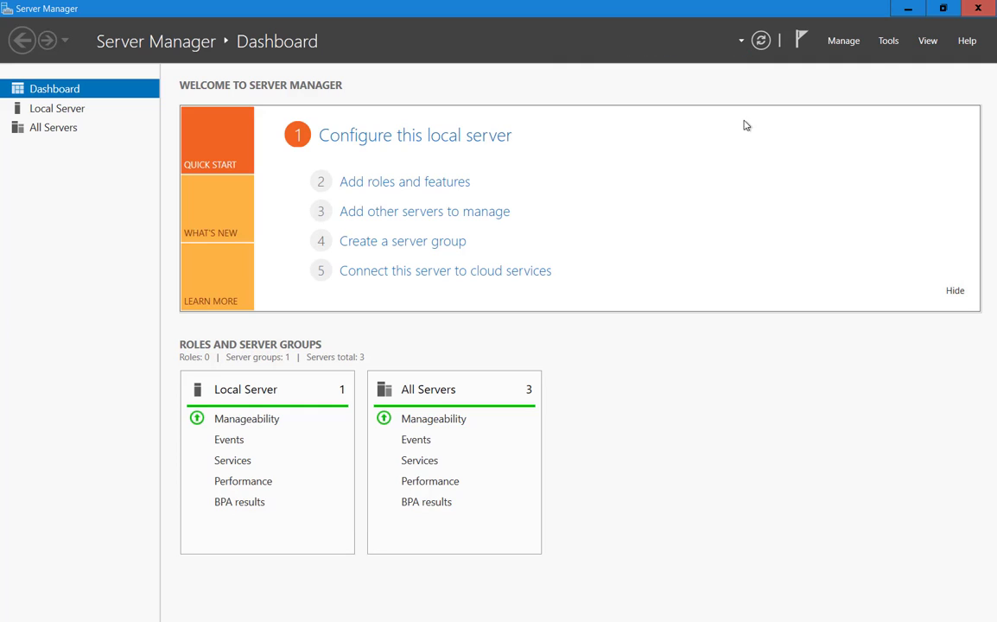
pyautogui.moveTo(889, 41)
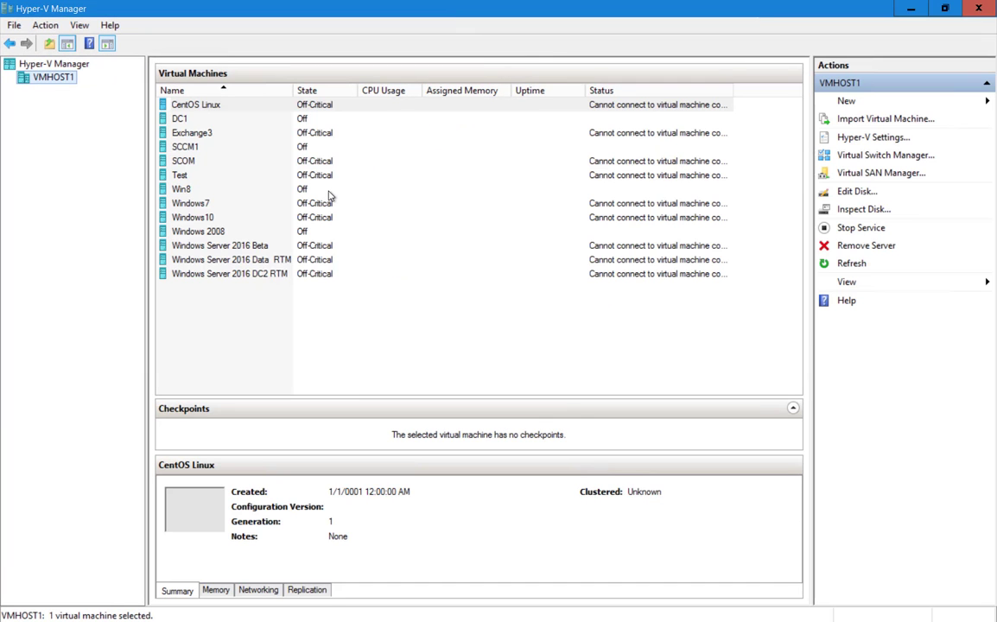
pyautogui.click(194, 105)
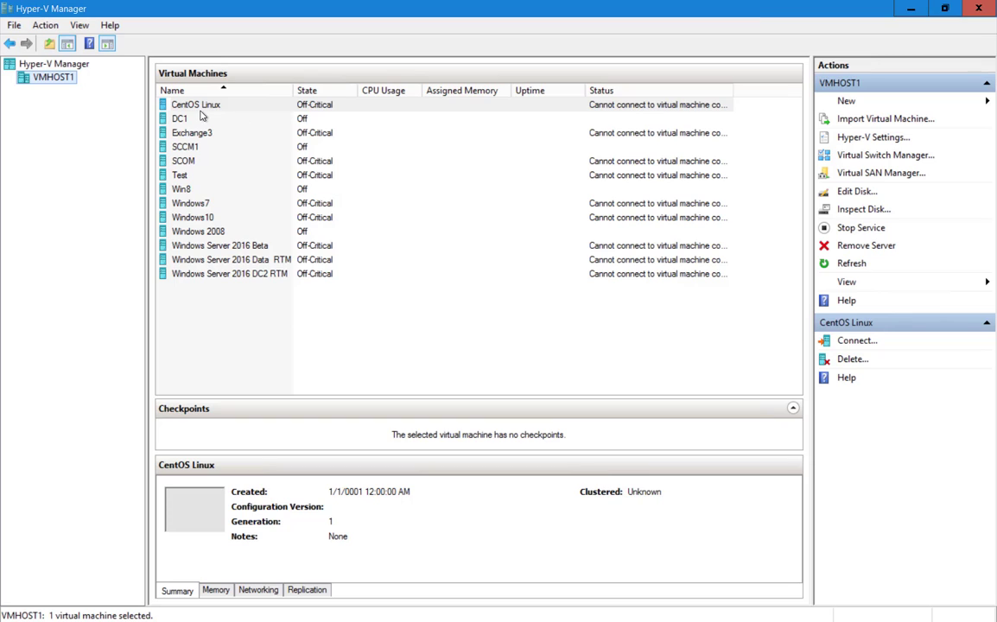
pyautogui.moveTo(283, 216)
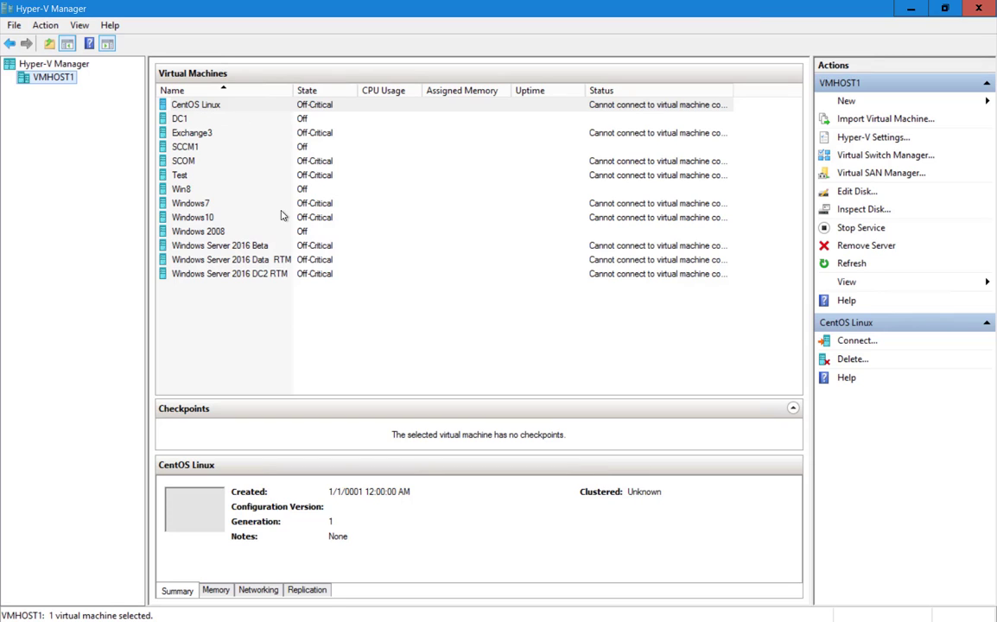
pyautogui.click(194, 217)
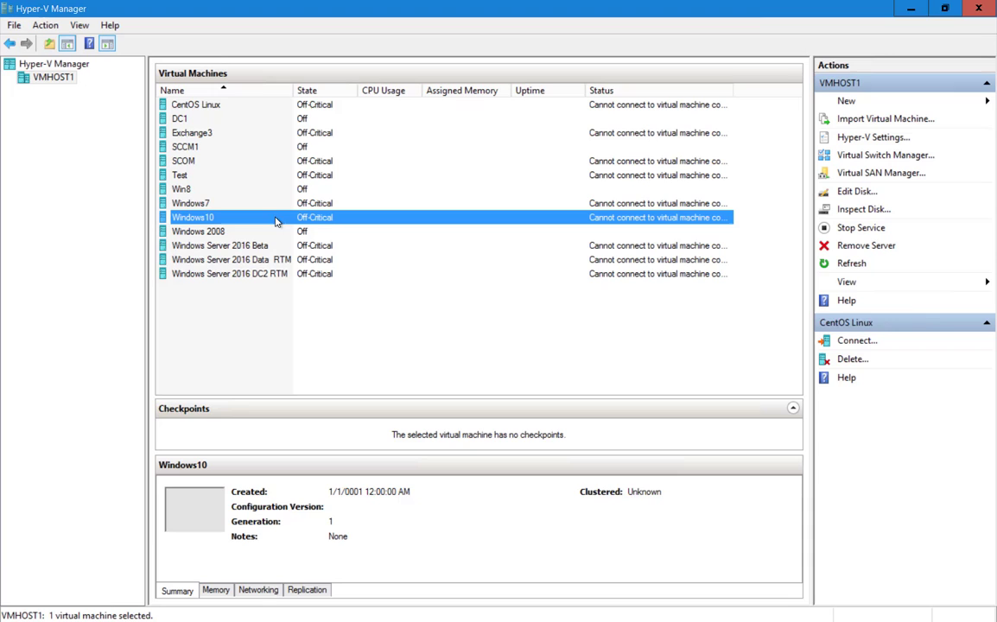
pyautogui.rightClick(190, 204)
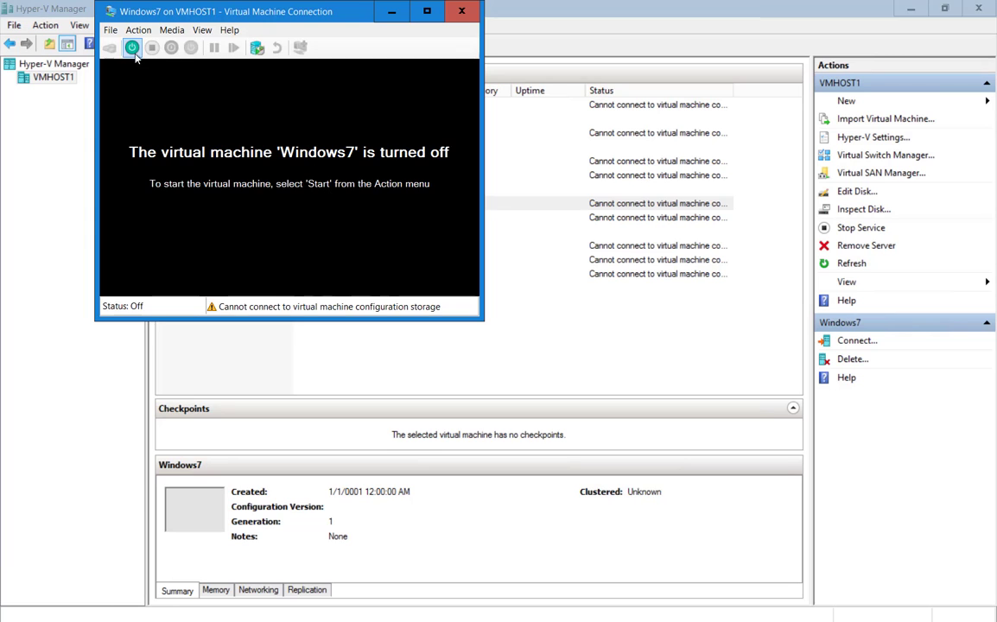
pyautogui.click(131, 49)
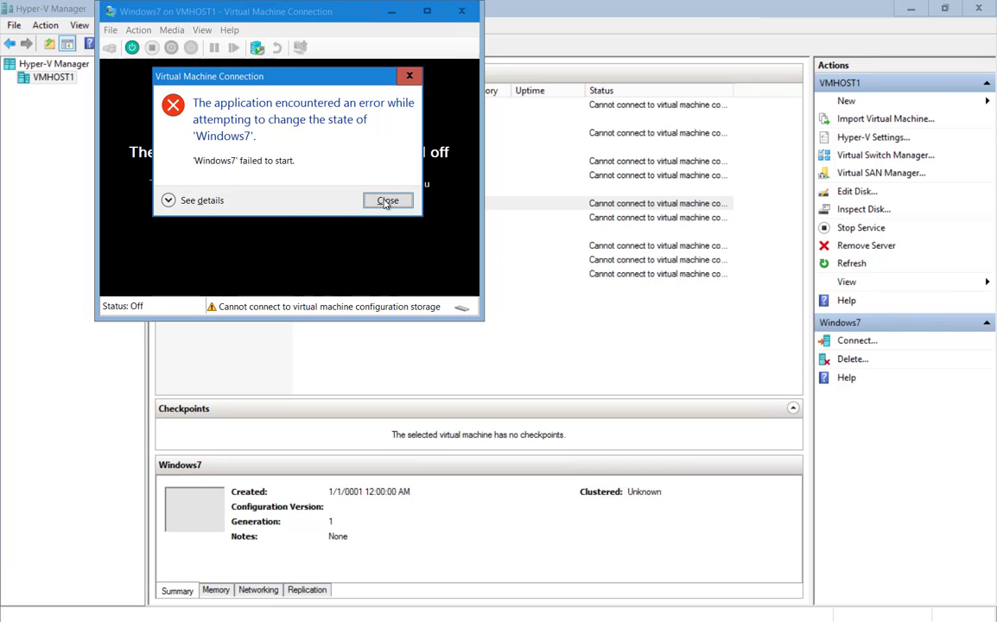
pyautogui.click(387, 200)
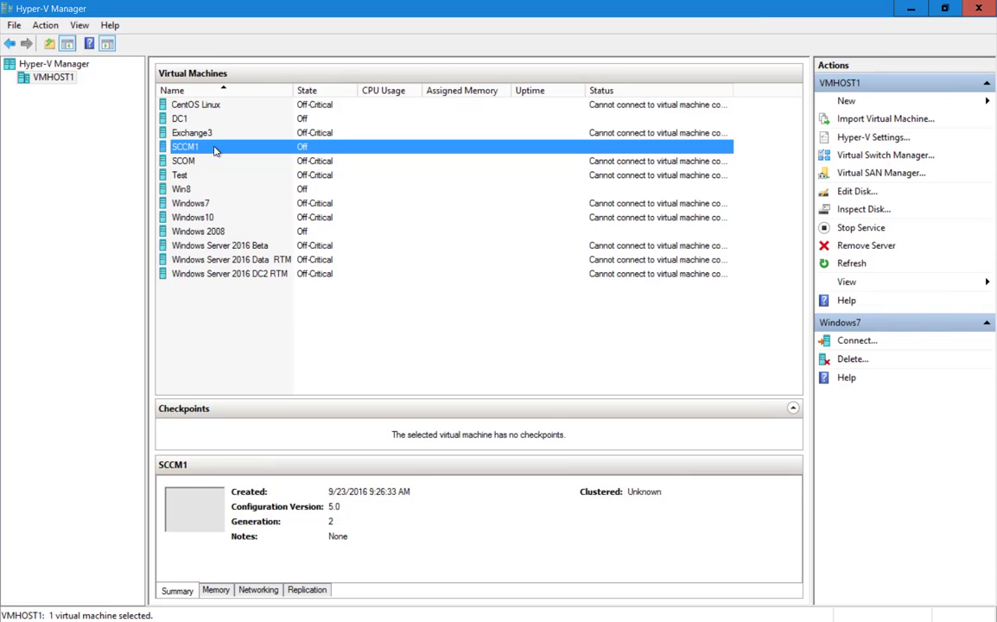
# Start the SCCM1 virtual machine and dismiss the missing virtual hard disk error.
pyautogui.rightClick(187, 145)
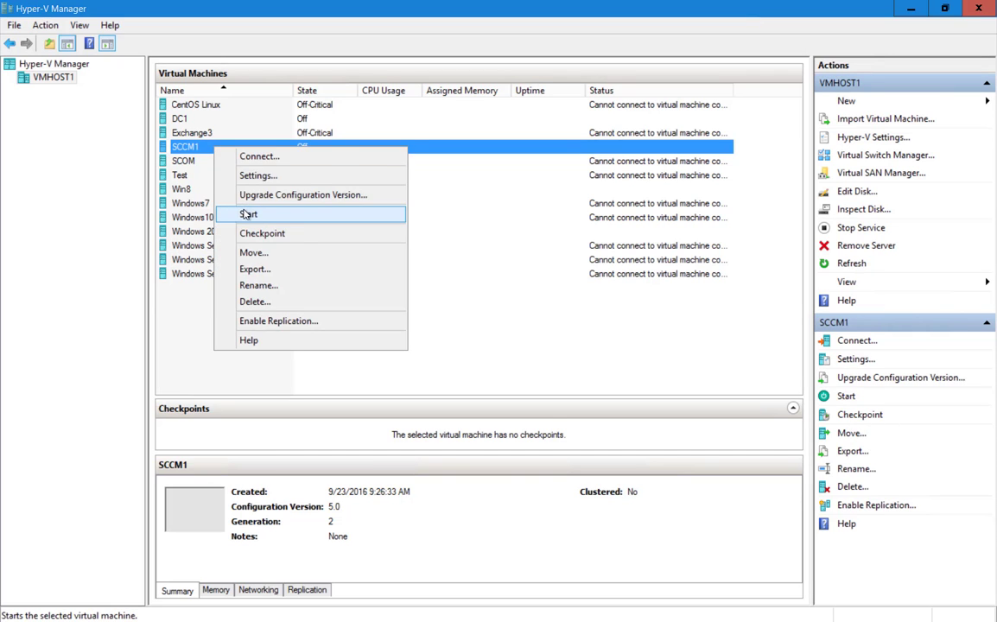
pyautogui.click(249, 215)
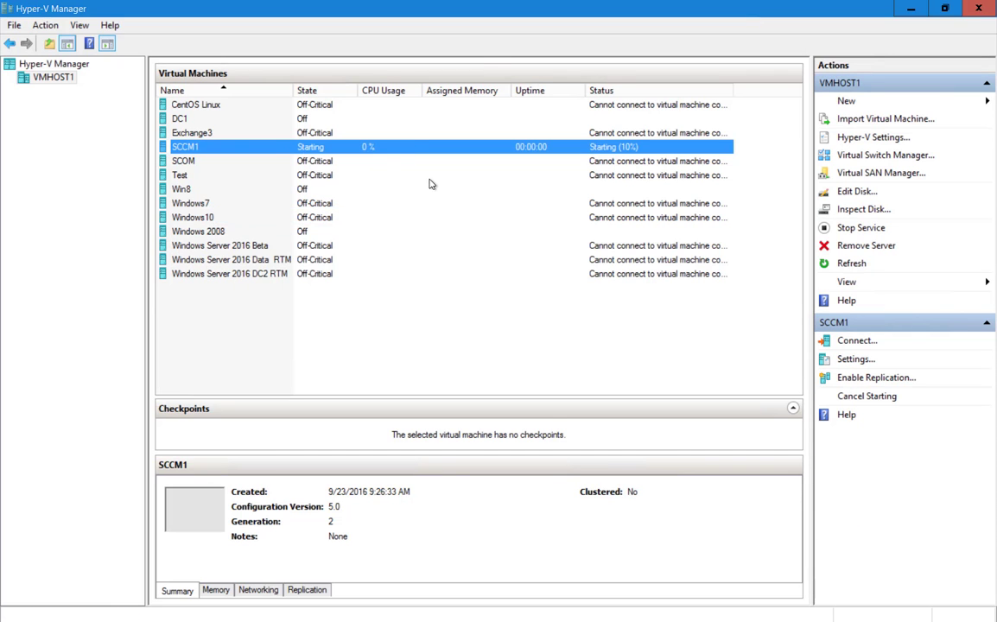
pyautogui.click(857, 339)
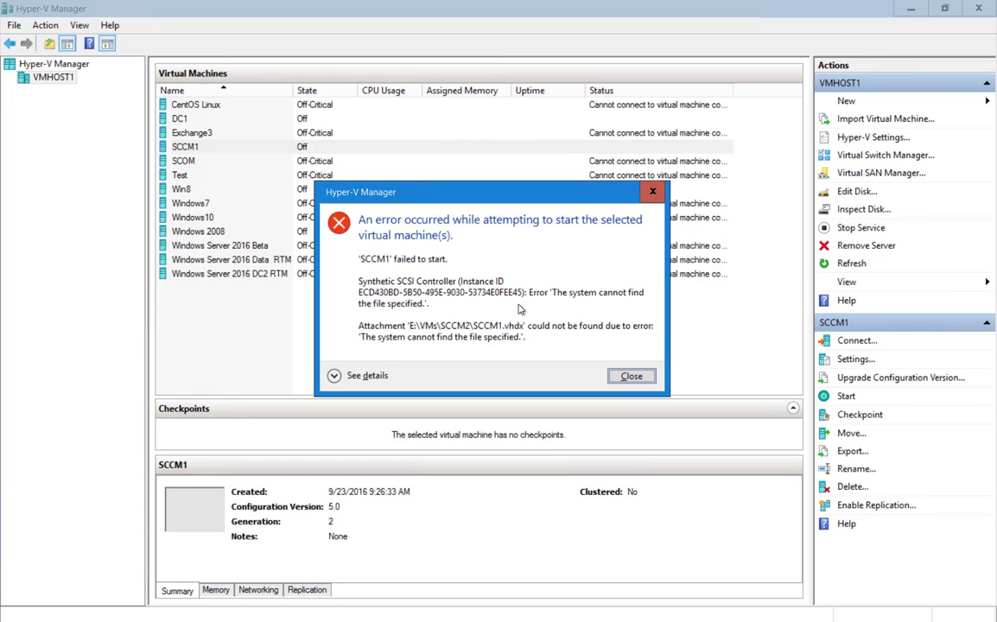
pyautogui.click(631, 375)
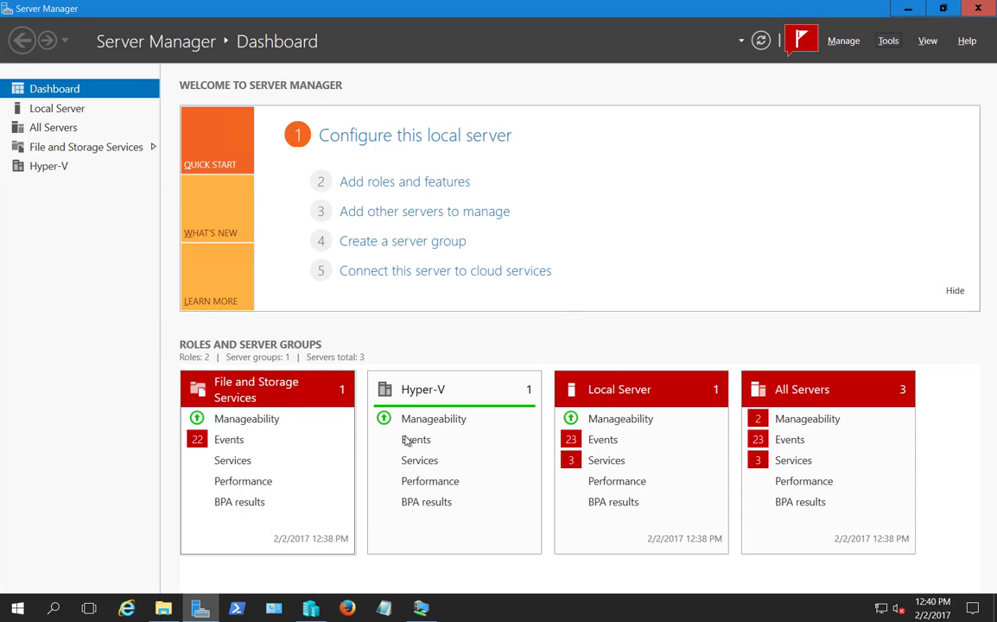
# Open iSCSI Initiator from Tools and select the connected target.
pyautogui.click(888, 41)
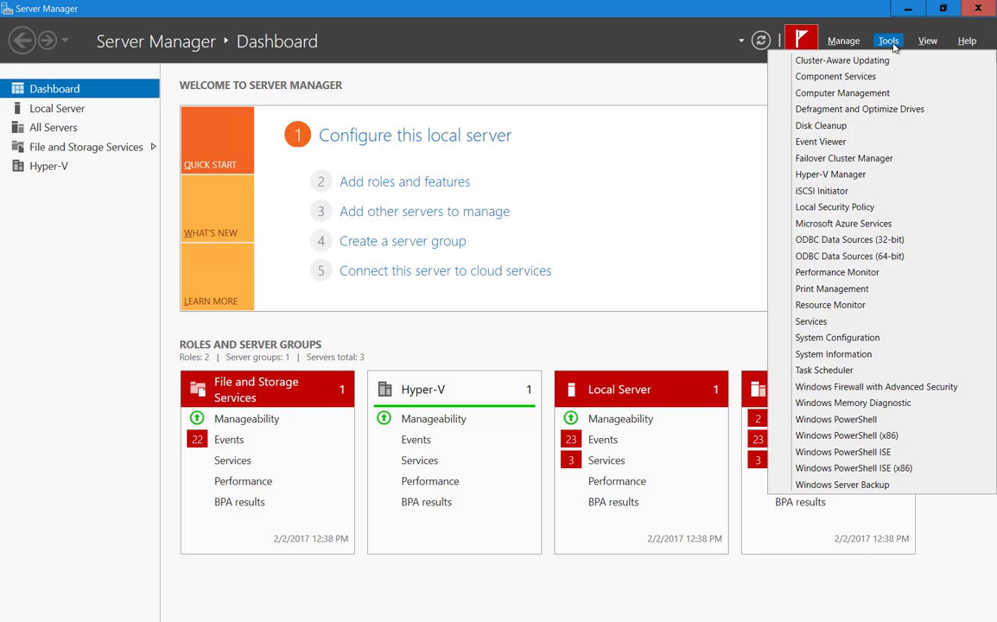
pyautogui.click(823, 190)
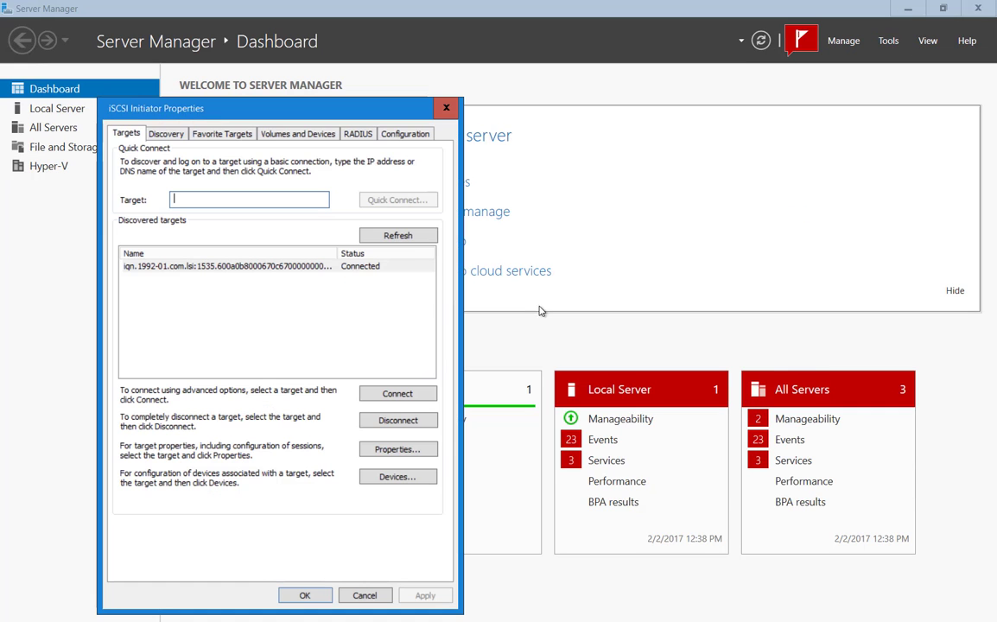
pyautogui.click(228, 267)
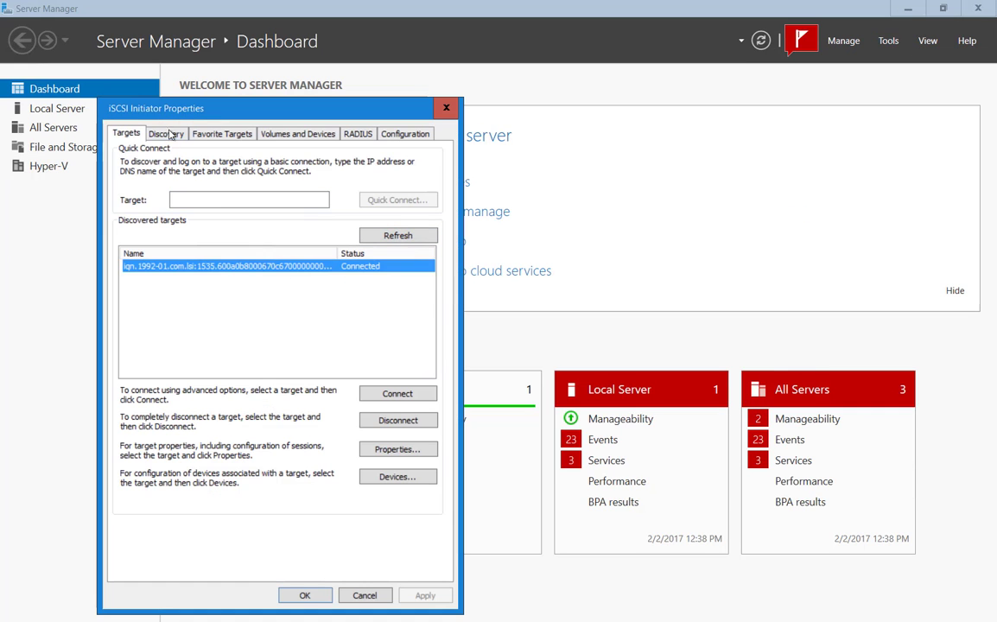
# Review the Favorite Targets and Volumes and Devices lists, then close the properties.
pyautogui.click(221, 133)
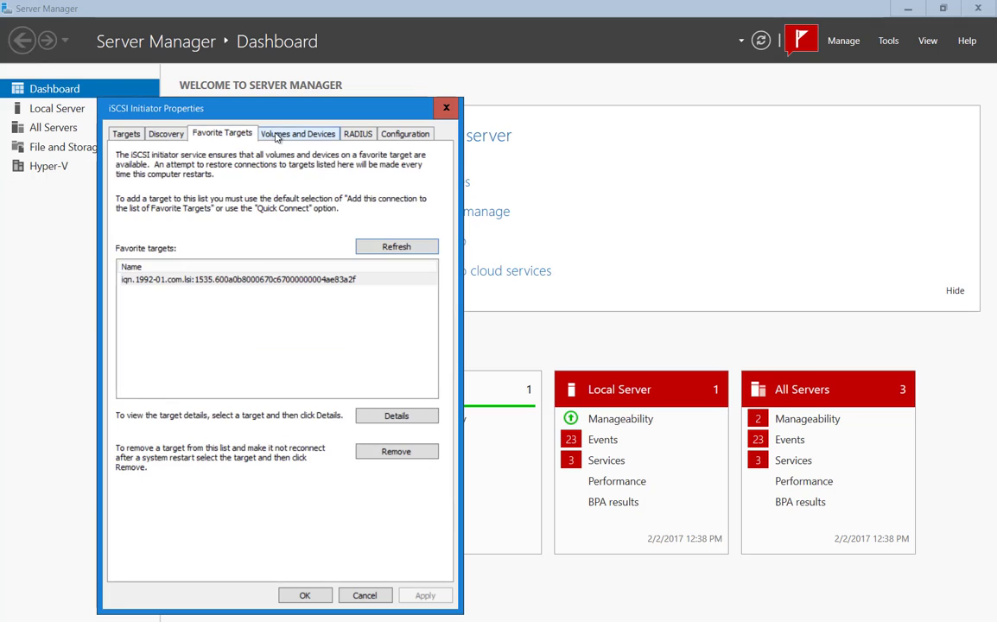
pyautogui.click(297, 133)
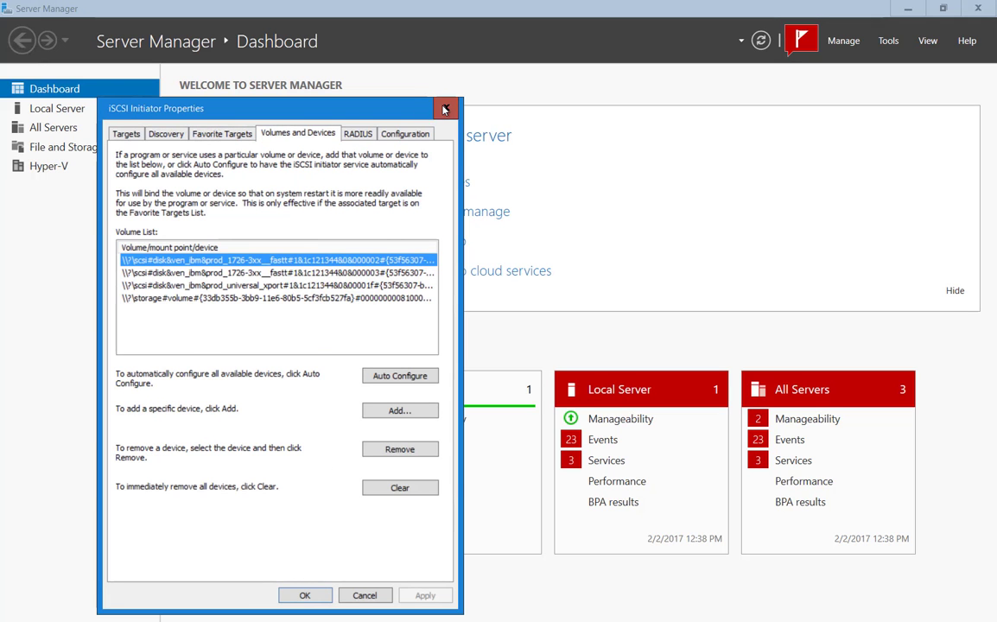
pyautogui.click(888, 41)
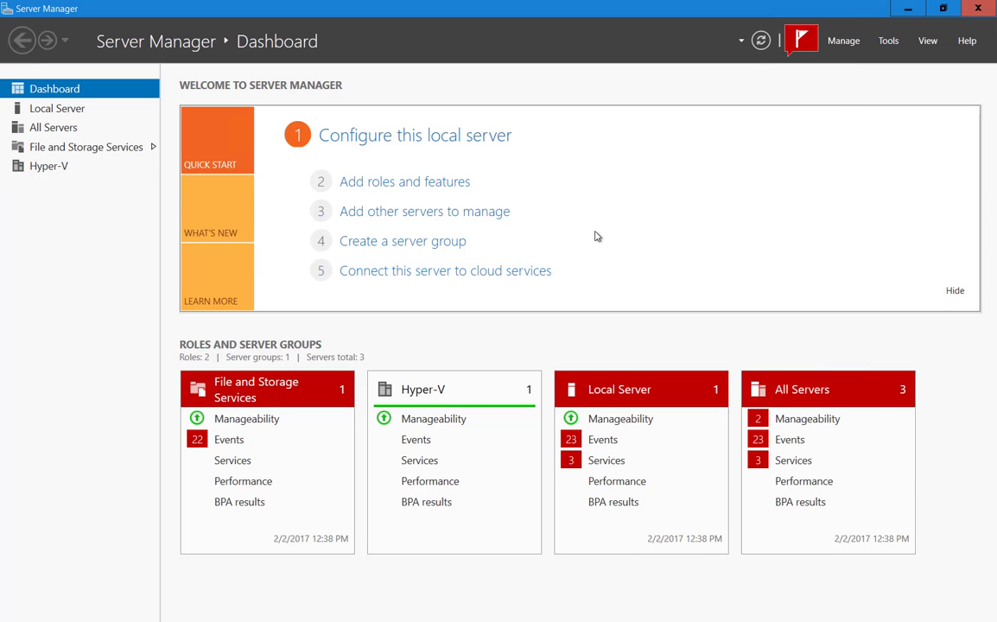
pyautogui.moveTo(536, 200)
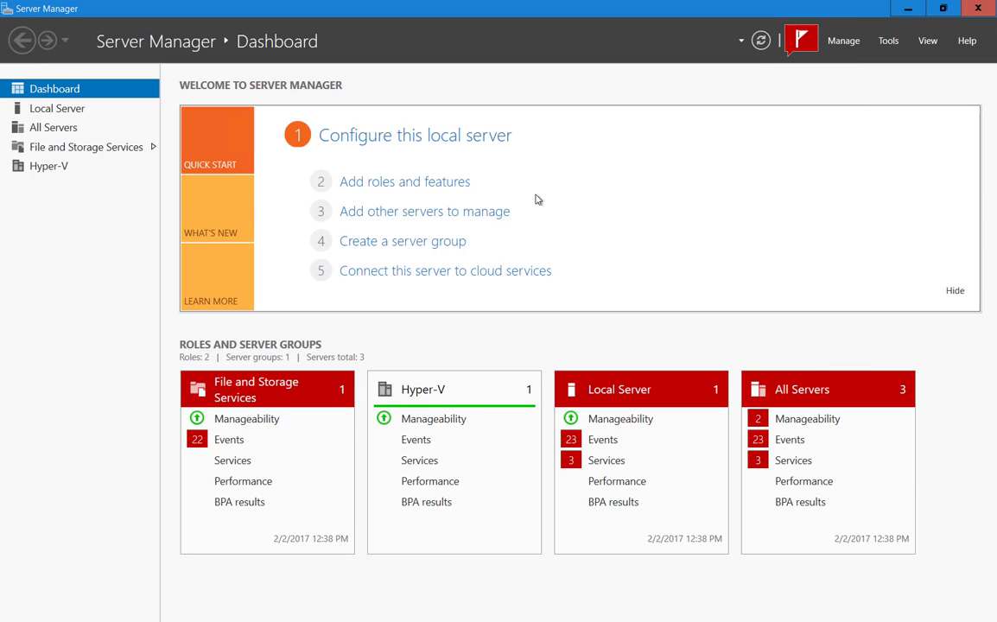
pyautogui.moveTo(516, 172)
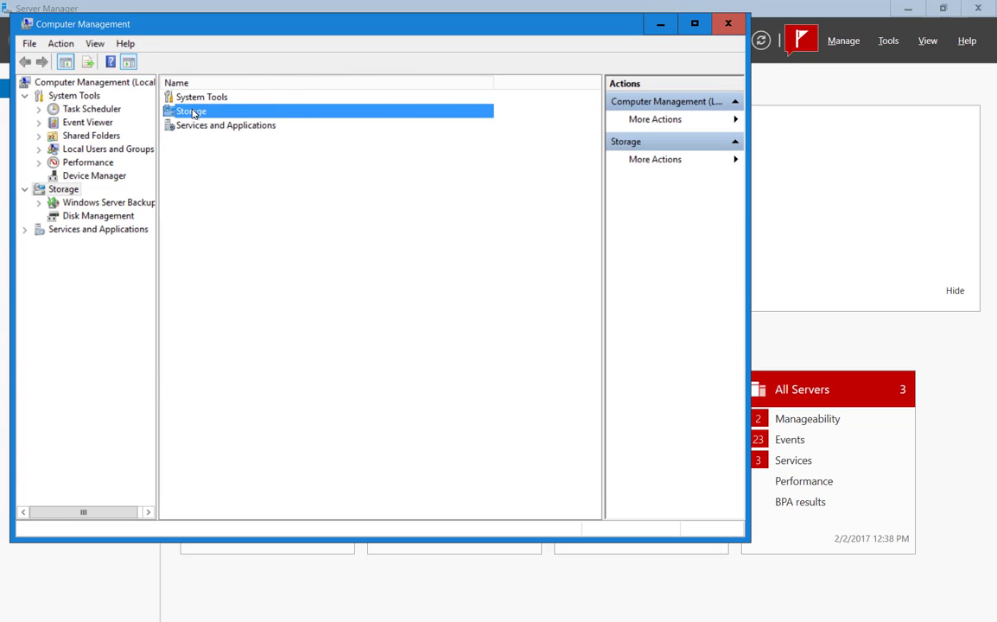
# Show Disk Management in a maximized Computer Management window and locate reserved Disk 1.
pyautogui.click(98, 214)
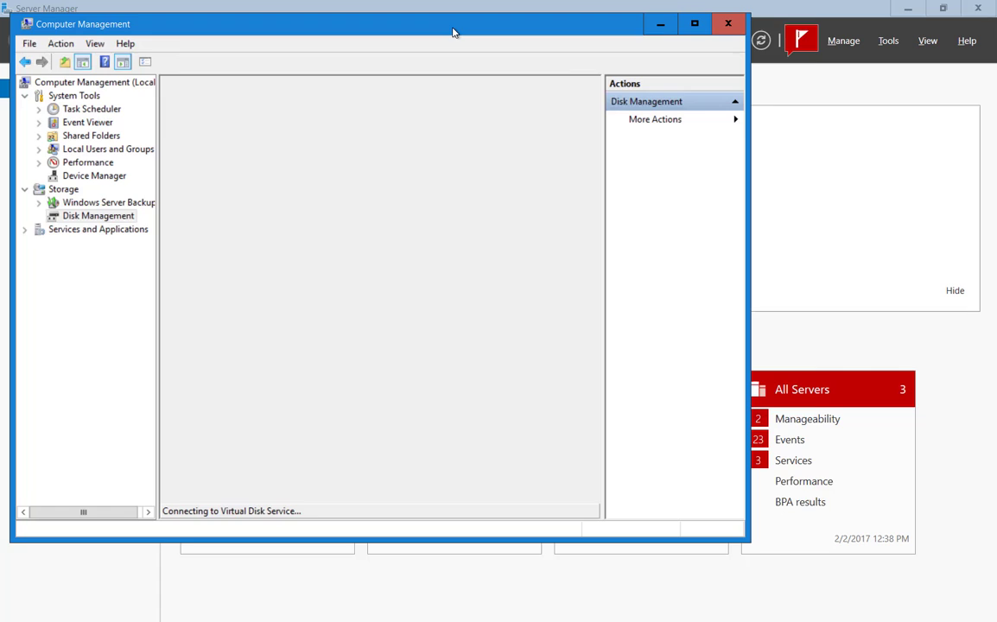
pyautogui.click(694, 24)
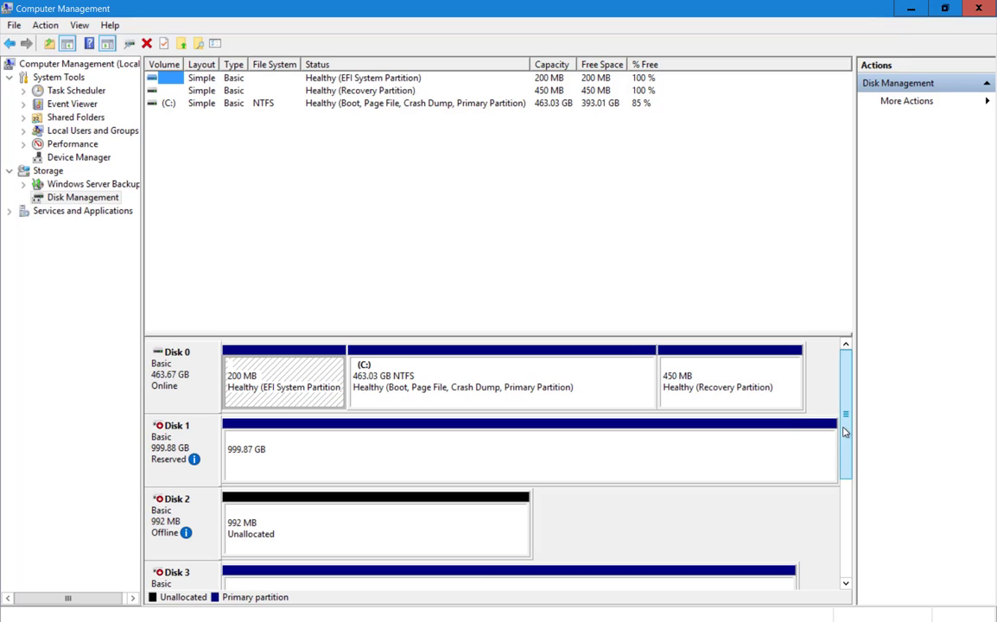
pyautogui.scroll(-3)
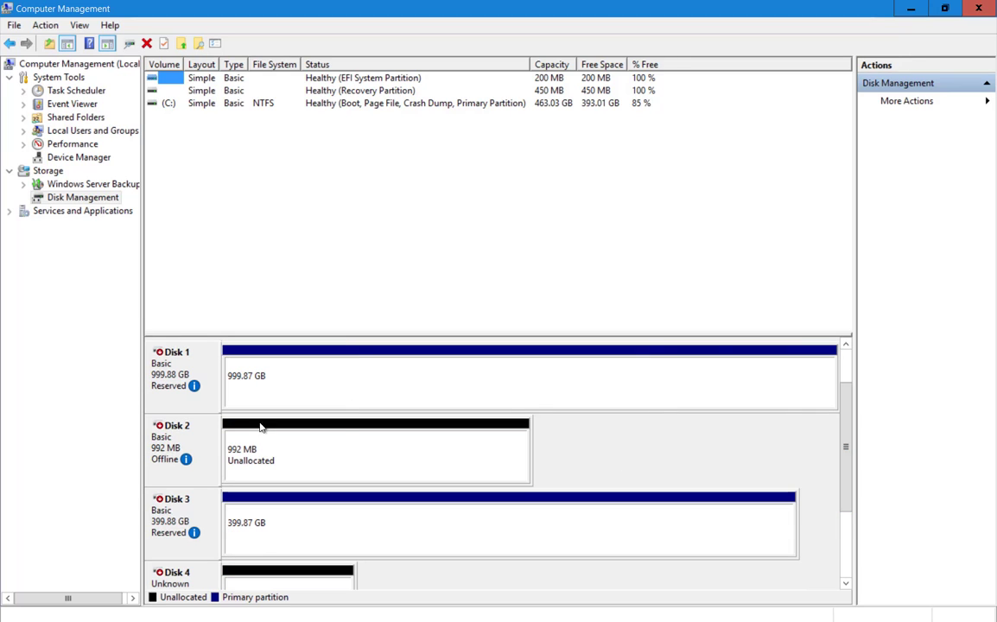
# Attempt to bring Disk 1 online, dismiss the Failover Clustering error, and close Computer Management.
pyautogui.rightClick(181, 367)
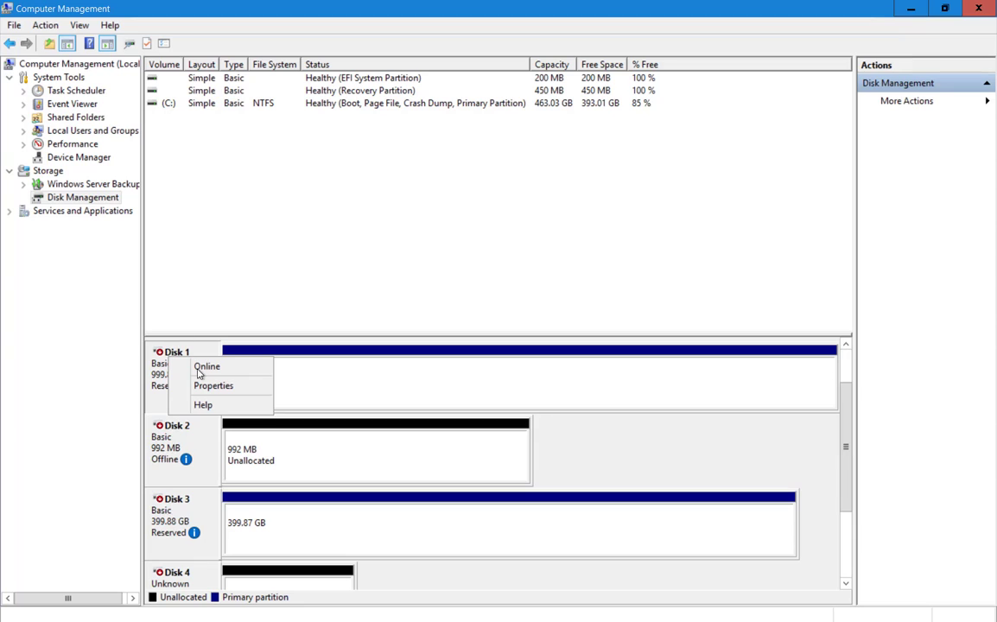
pyautogui.click(207, 366)
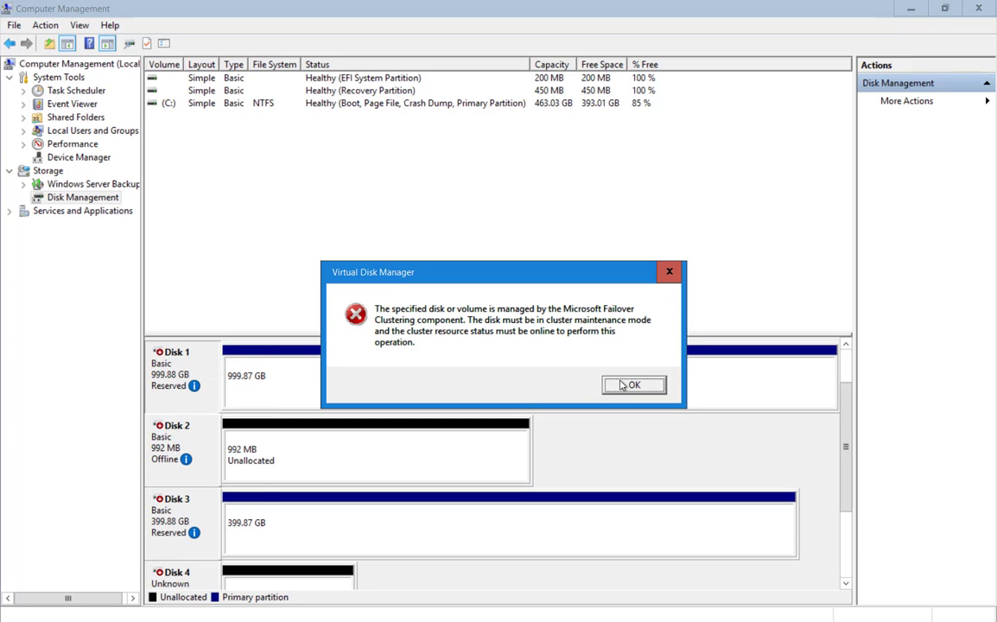
pyautogui.moveTo(622, 387)
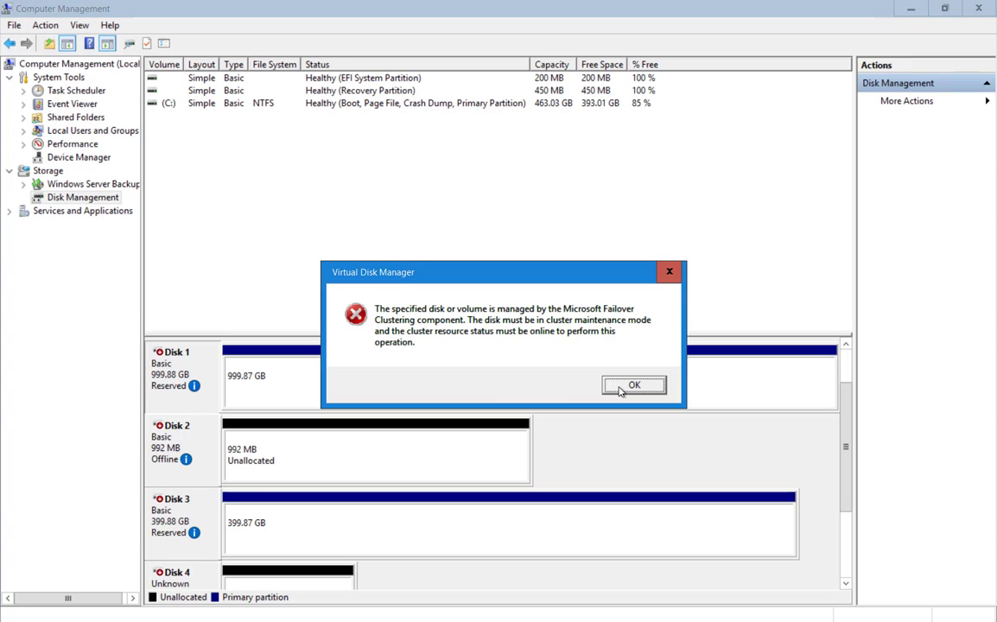
pyautogui.click(635, 384)
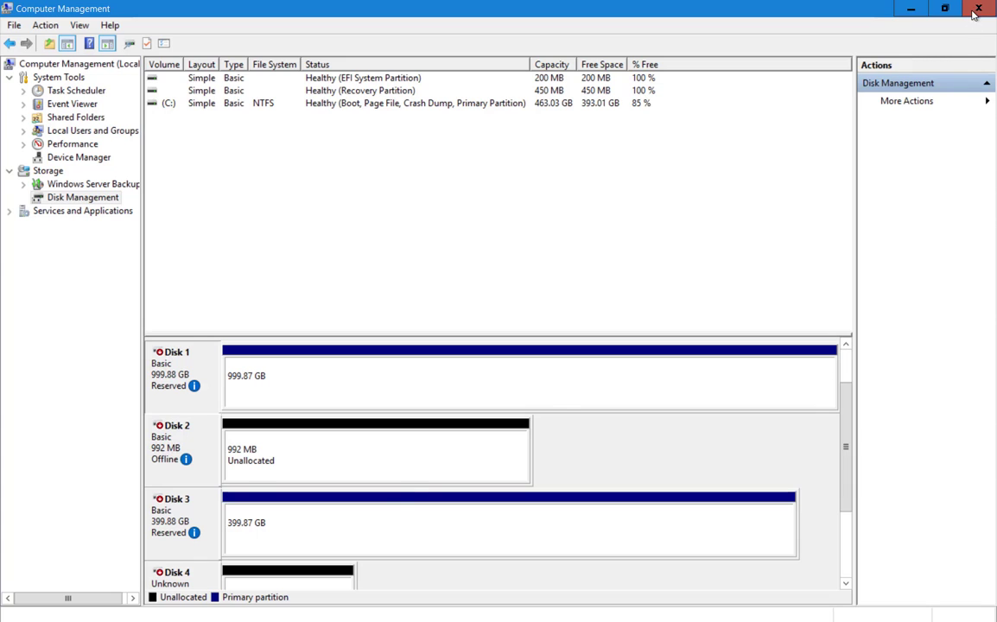
pyautogui.click(978, 9)
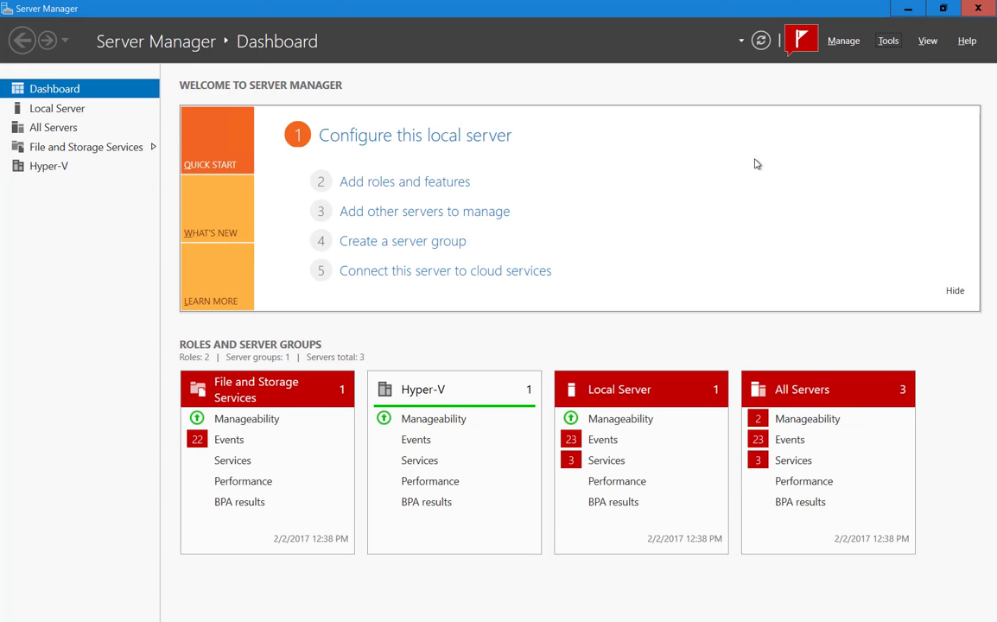
# Launch the Add Roles and Features wizard and advance to the Server Roles list.
pyautogui.click(405, 181)
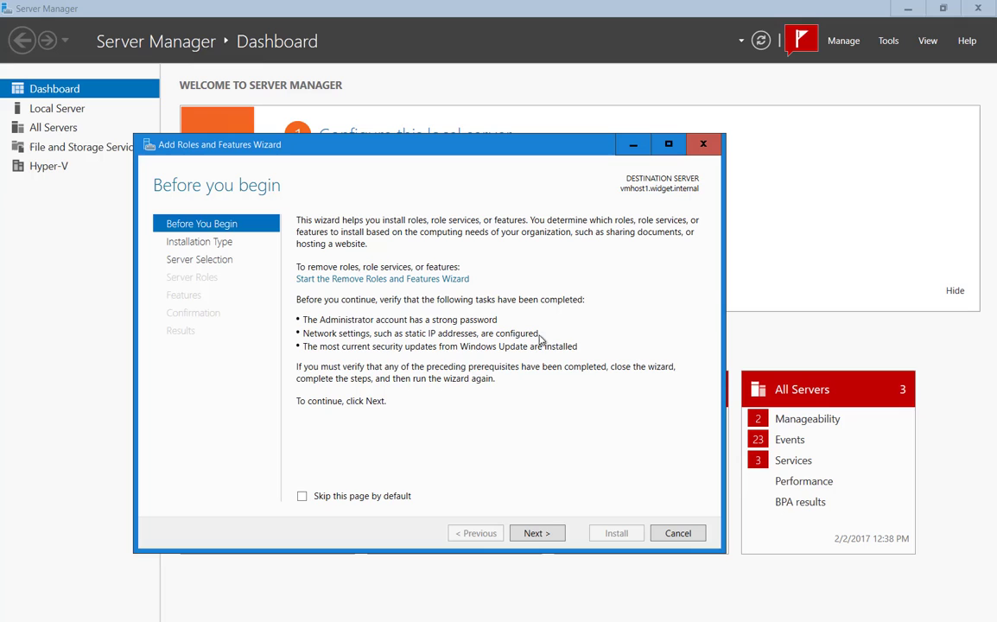
pyautogui.click(536, 532)
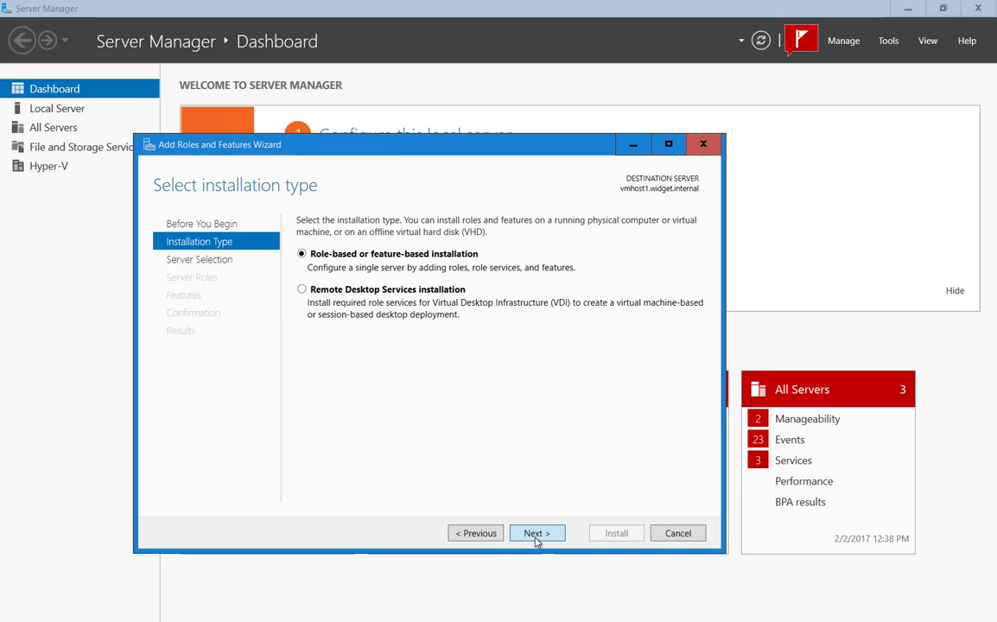
pyautogui.click(536, 533)
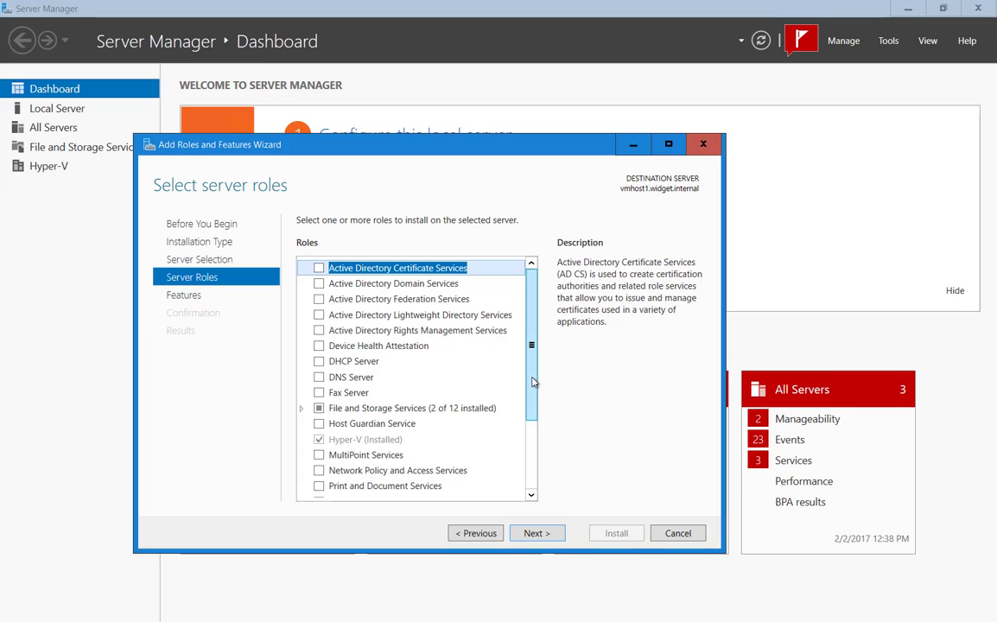
pyautogui.scroll(-3)
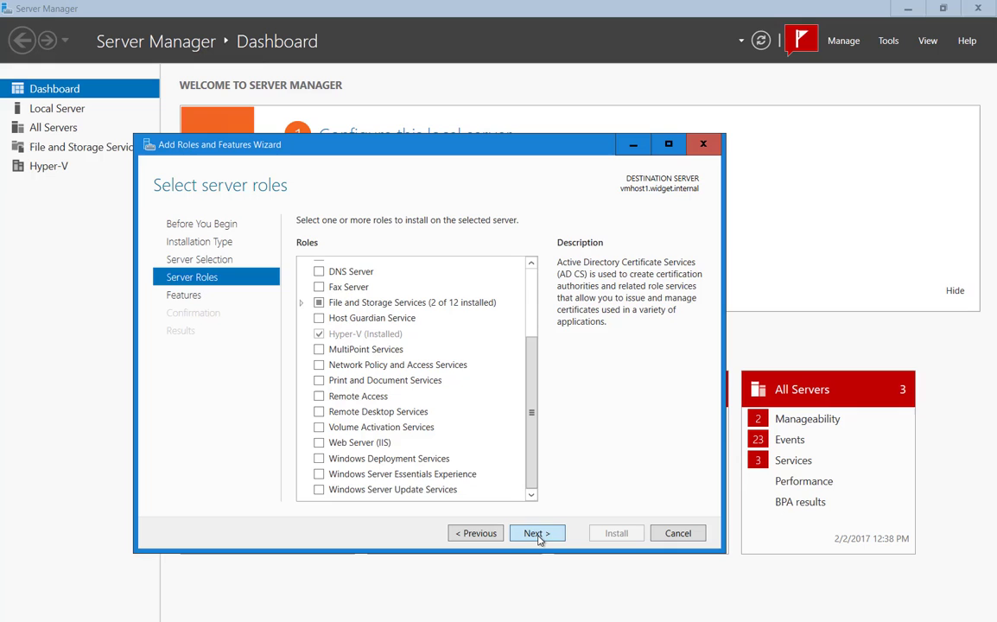
# Continue to the Features page and scroll through its feature list.
pyautogui.click(536, 533)
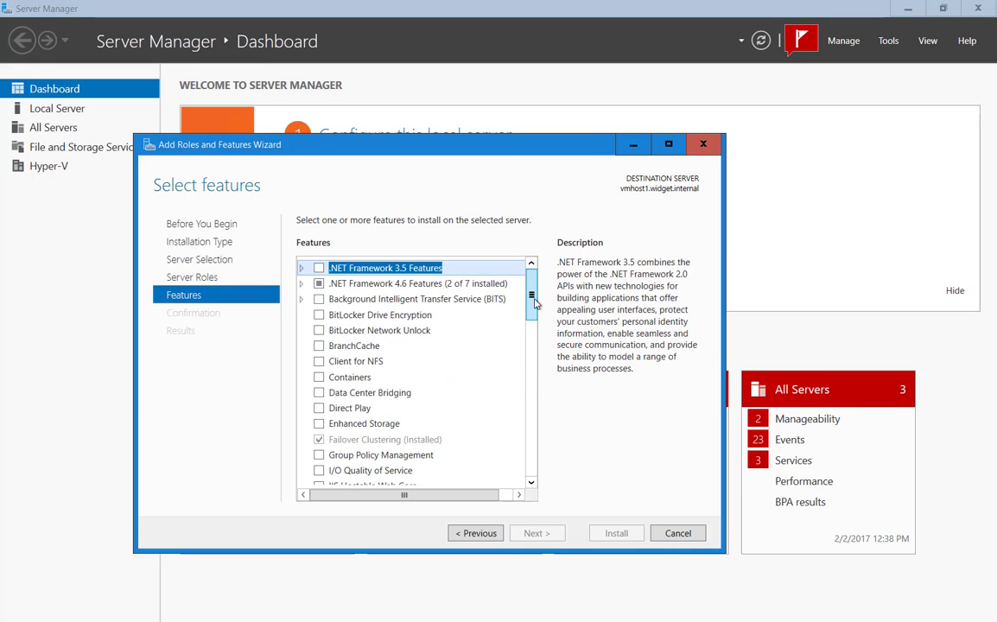
pyautogui.moveTo(532, 301); pyautogui.dragTo(532, 424)
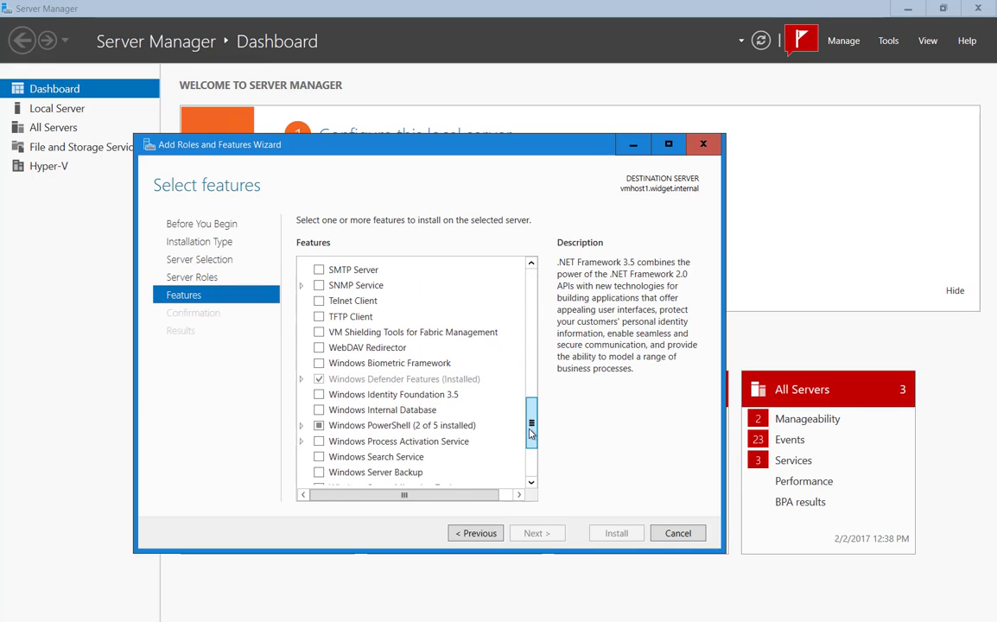
pyautogui.scroll(-3)
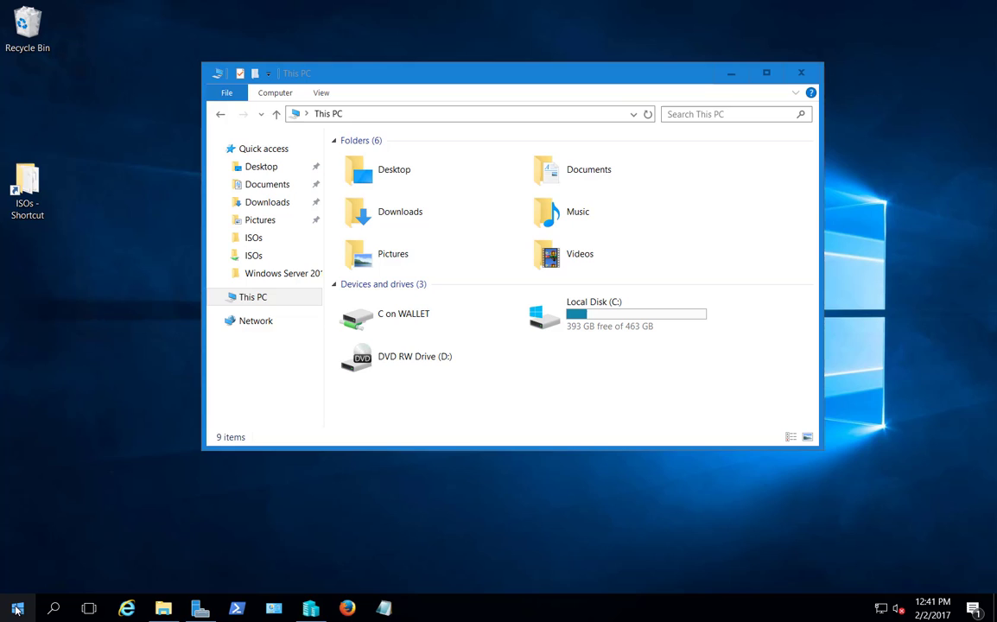
pyautogui.click(16, 609)
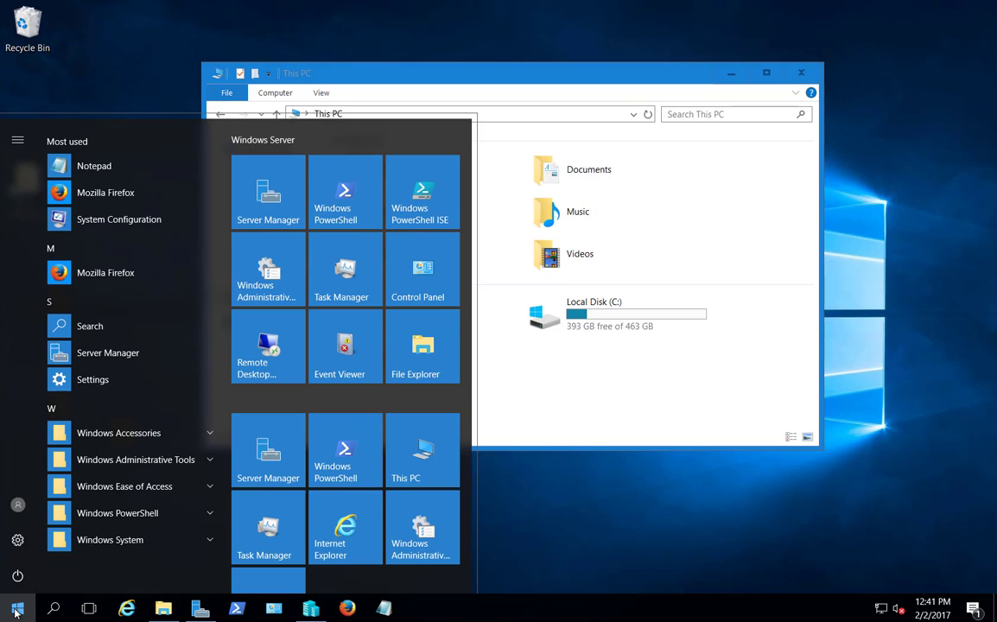
pyautogui.moveTo(152, 574)
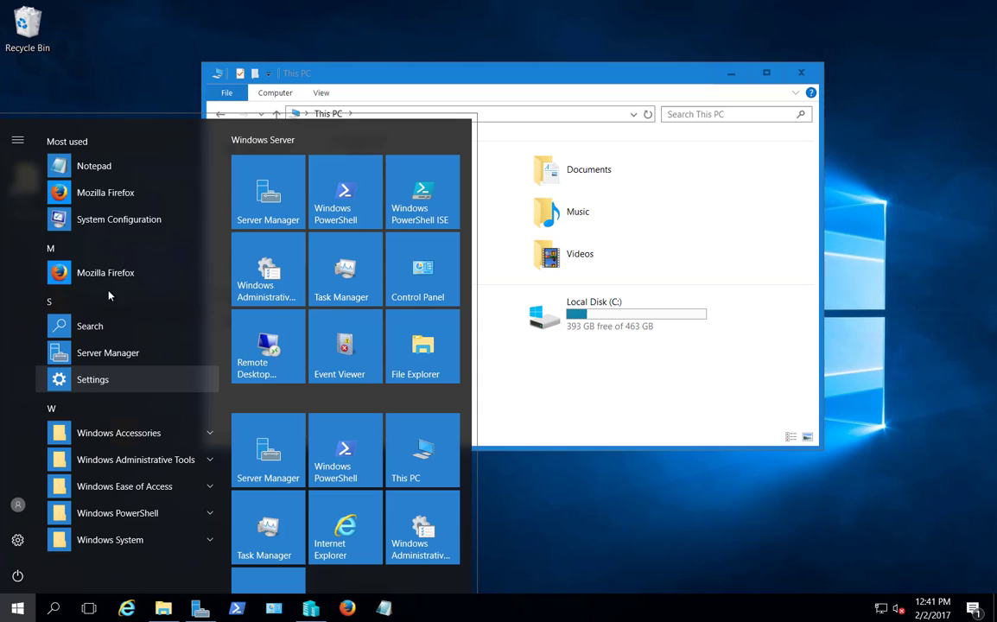
pyautogui.moveTo(372, 183)
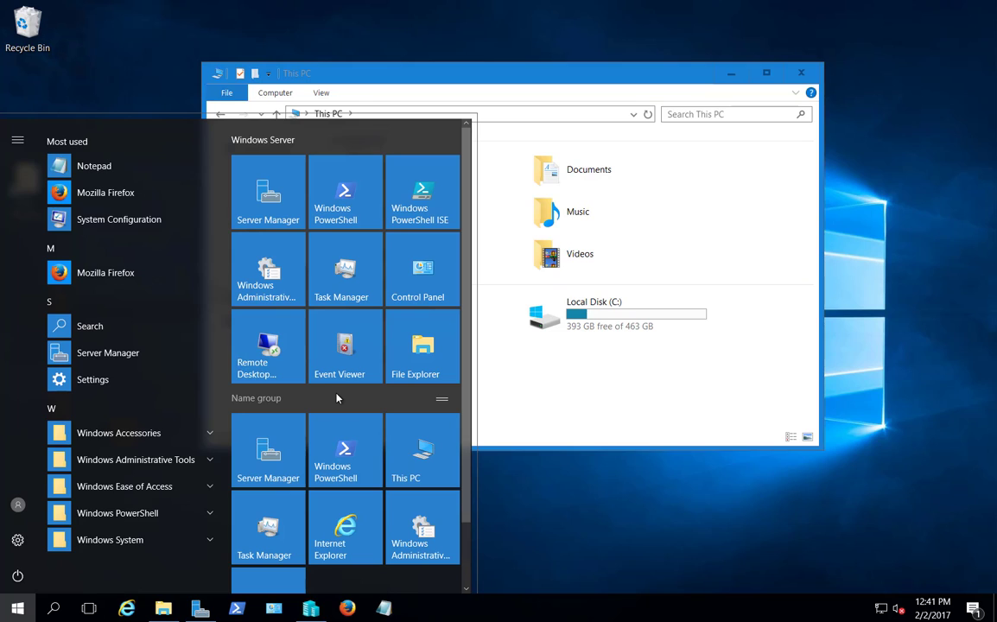
pyautogui.click(605, 411)
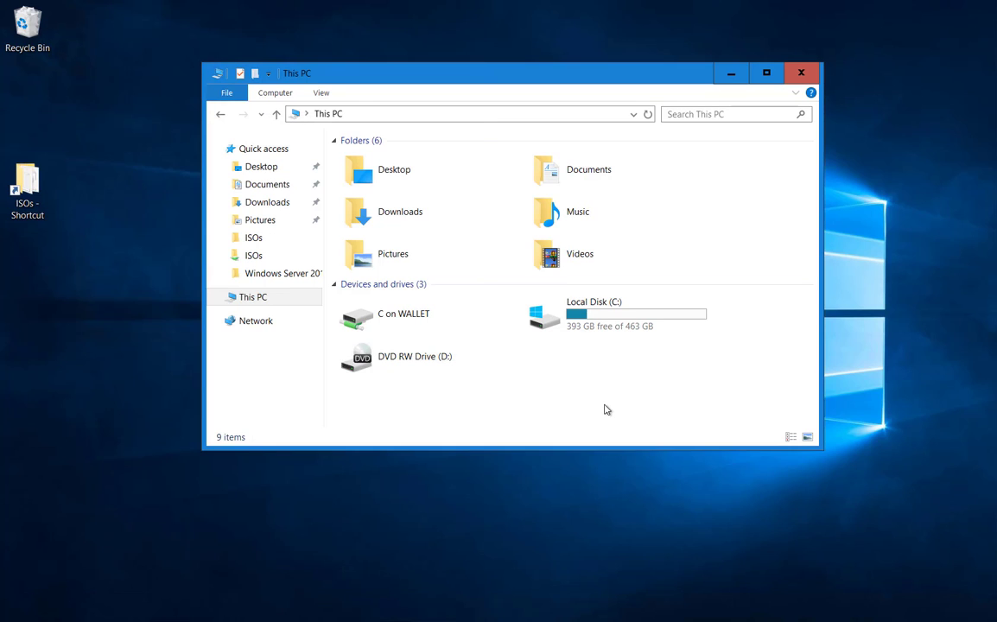